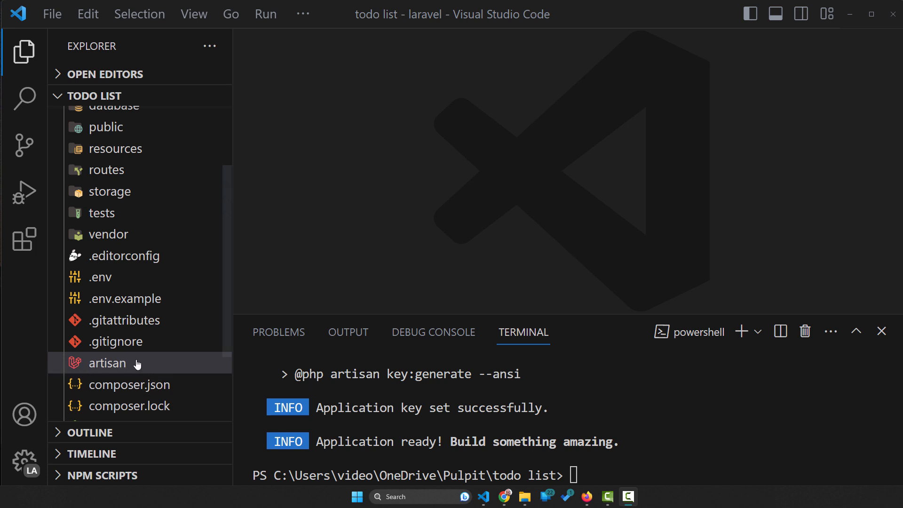
pyautogui.moveTo(106, 373)
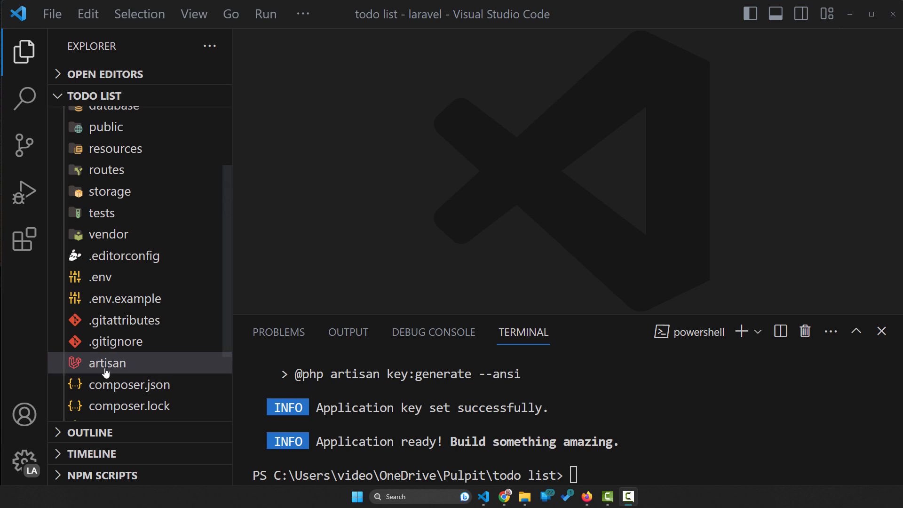
pyautogui.moveTo(105, 369)
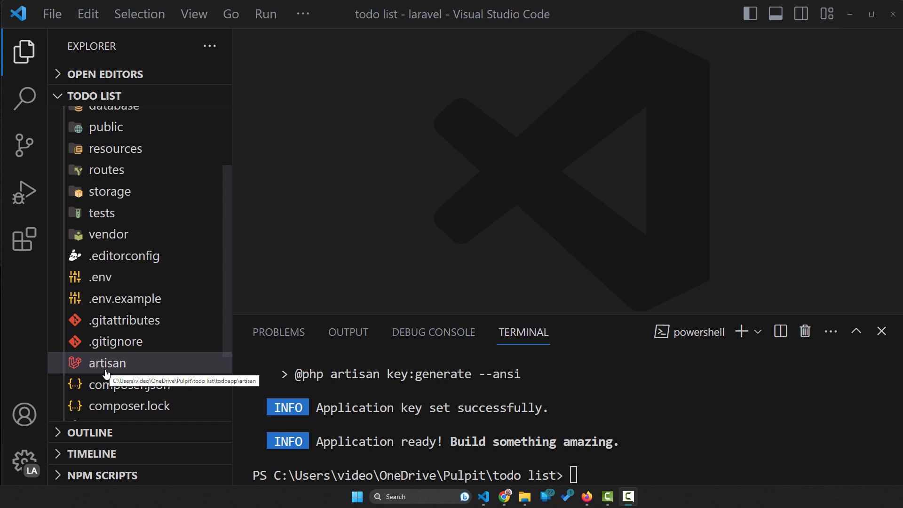
pyautogui.moveTo(109, 371)
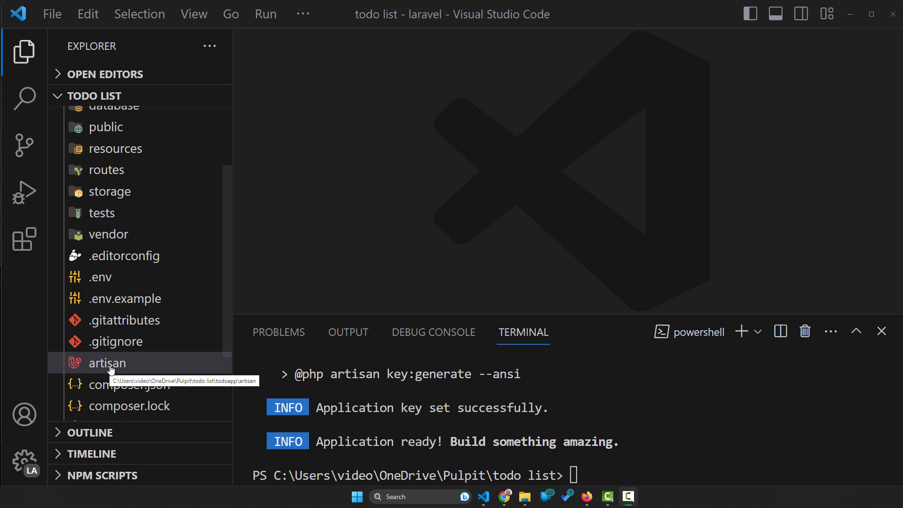
pyautogui.moveTo(449, 259)
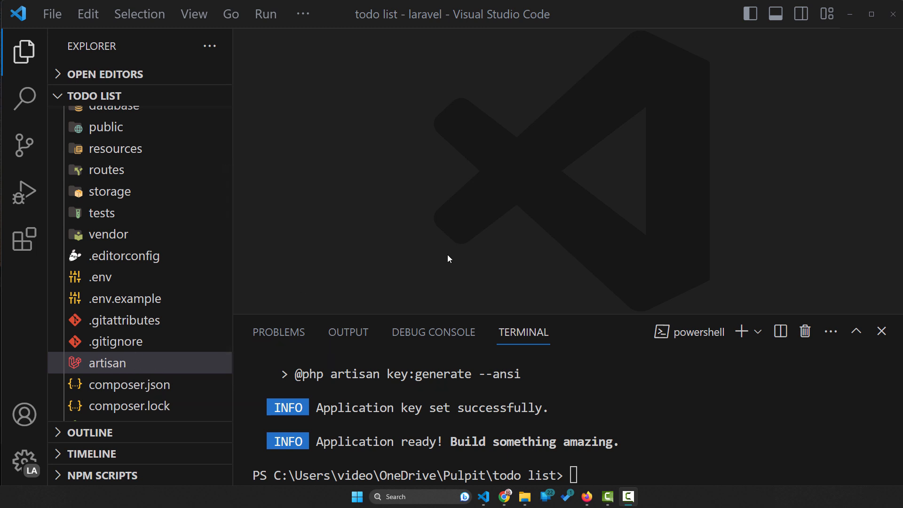
pyautogui.moveTo(619, 467)
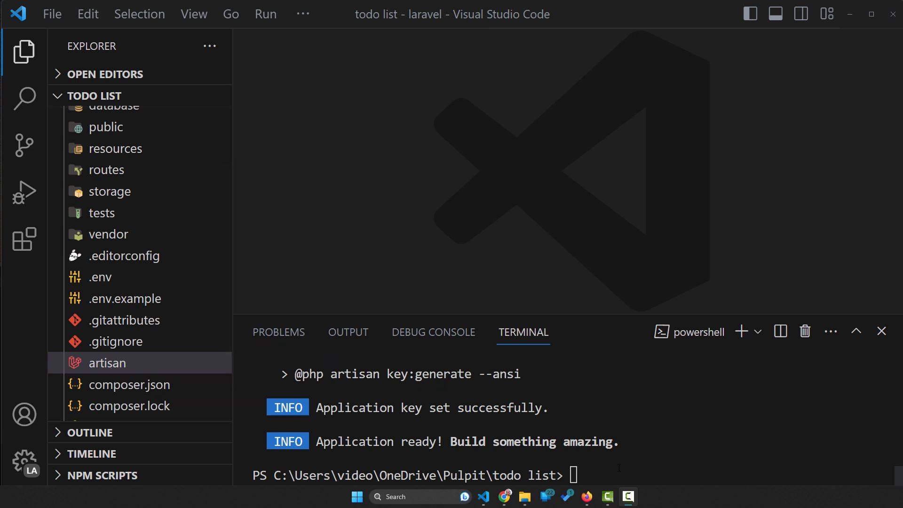
# Browse the project's resources and routes folders in the VS Code explorer
pyautogui.scroll(3)
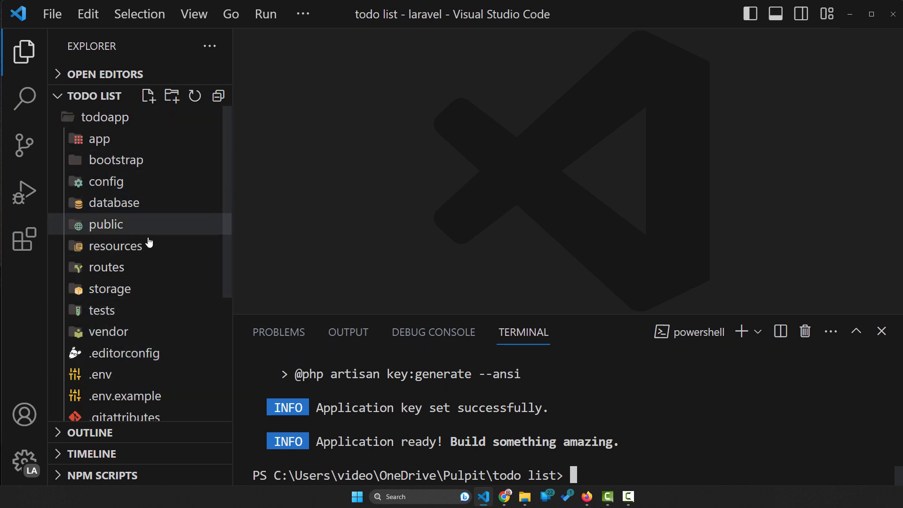
pyautogui.click(115, 246)
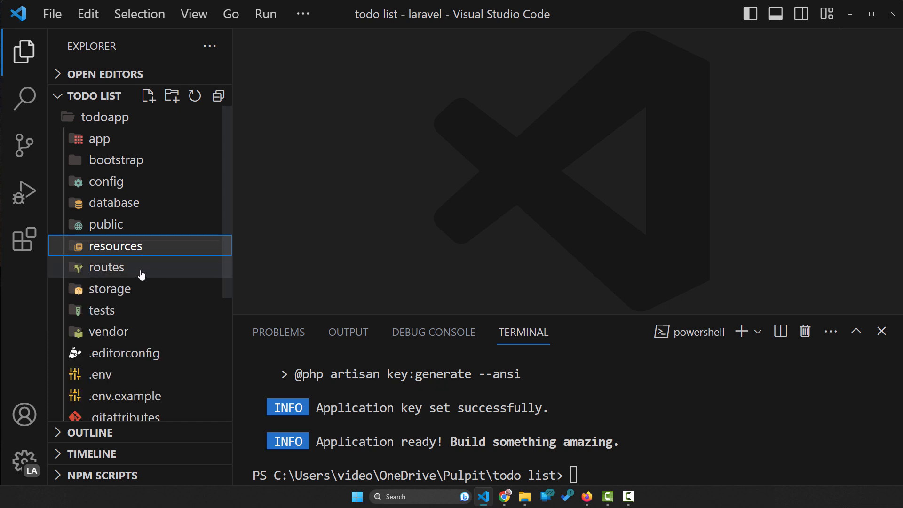
pyautogui.click(106, 267)
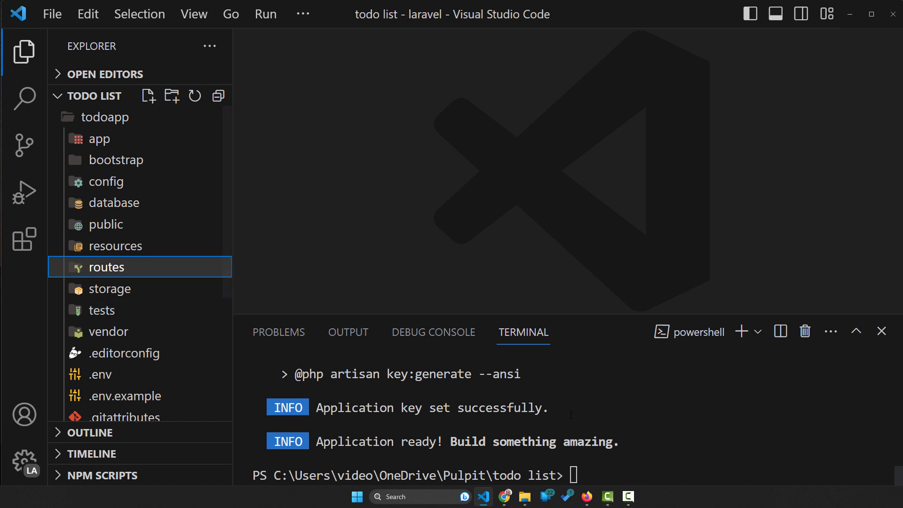
pyautogui.scroll(-3)
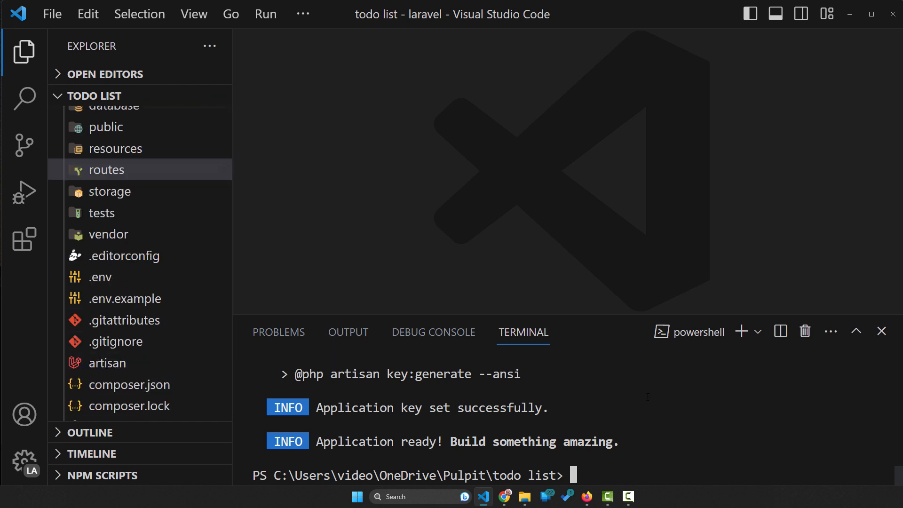
# Select 'php artisan serve' in the Laravel installation docs and return to VS Code
pyautogui.click(587, 497)
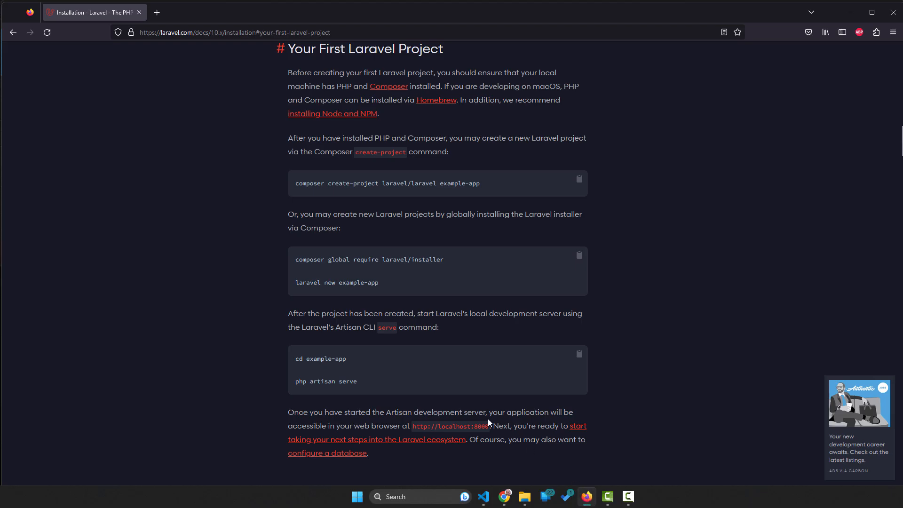
pyautogui.moveTo(397, 380)
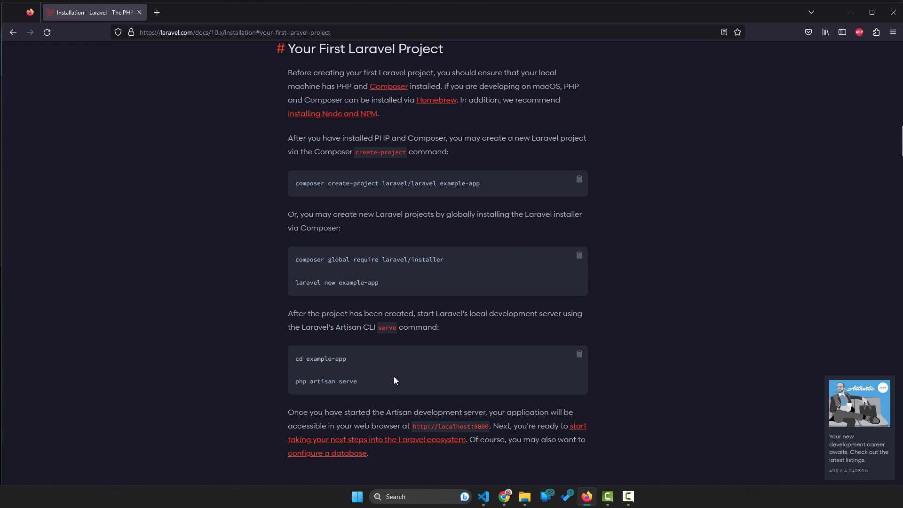
pyautogui.moveTo(369, 390)
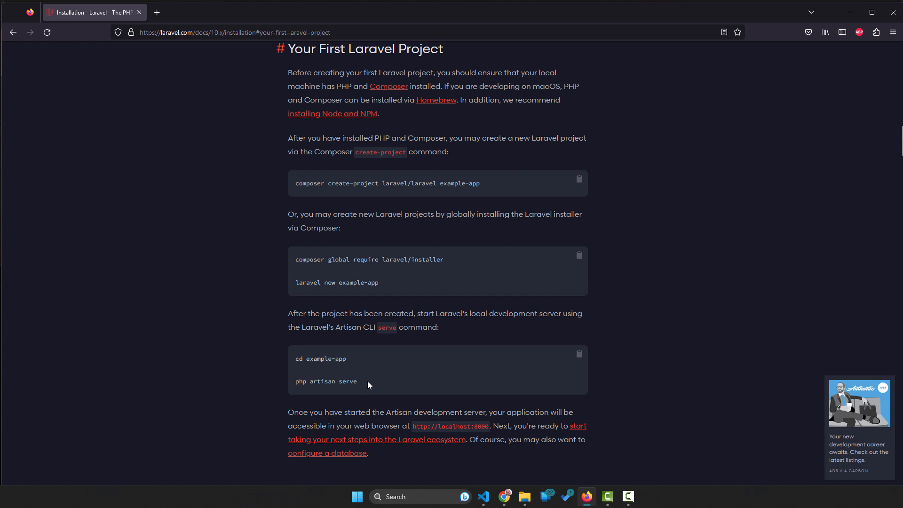
pyautogui.doubleClick(326, 381)
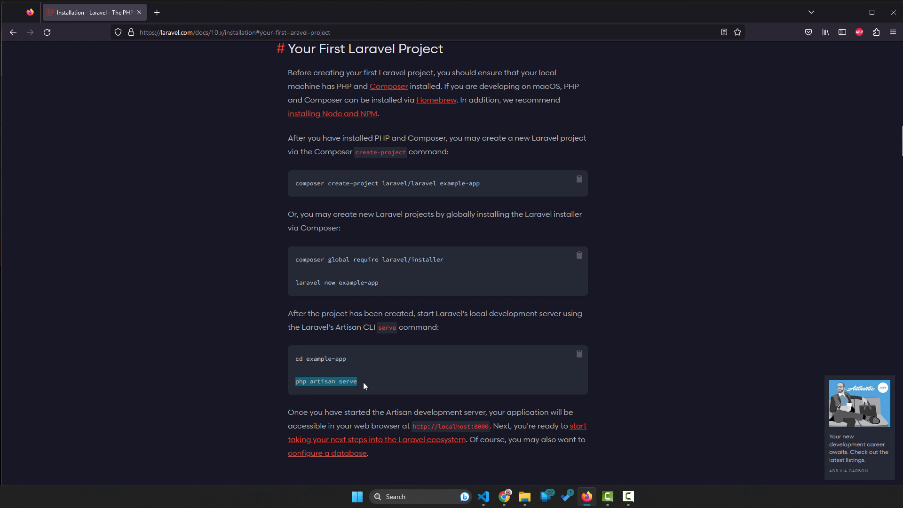
pyautogui.click(483, 497)
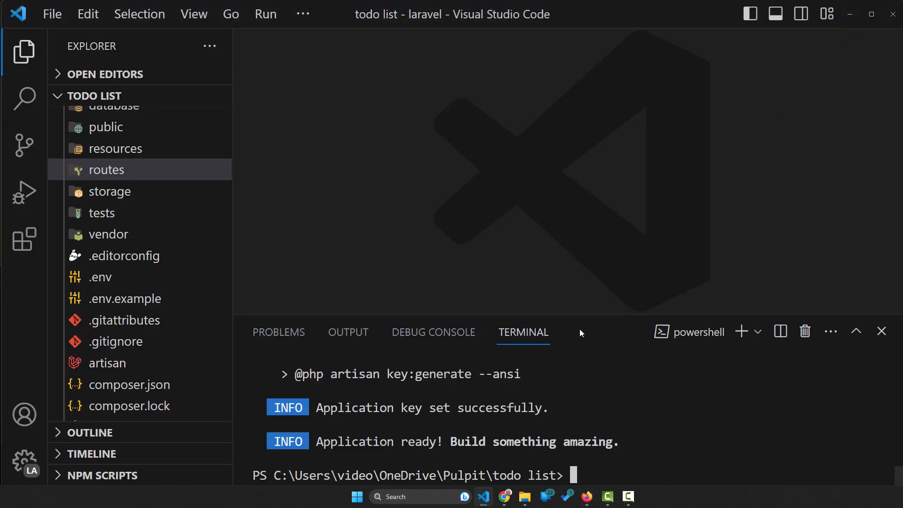
pyautogui.moveTo(581, 333)
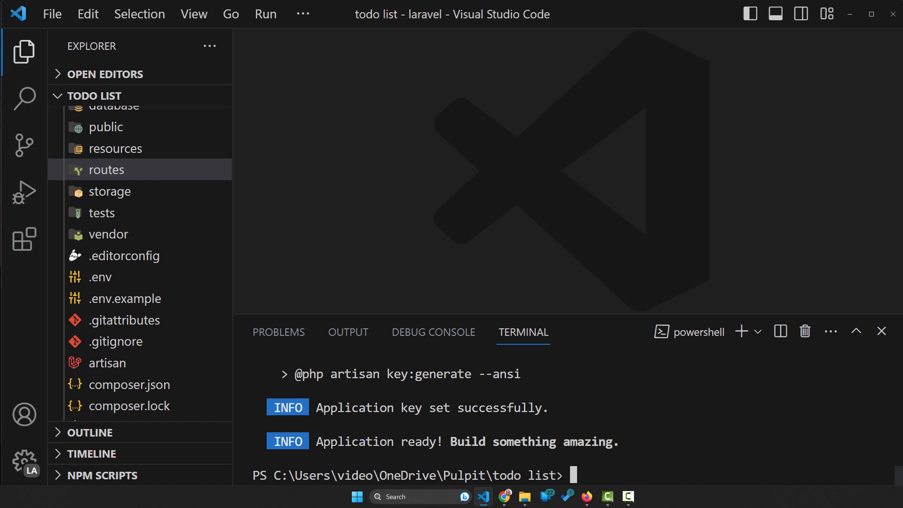
# Move into the todoapp folder with cd todoapp and serve the app at 127.0.0.1:8000
pyautogui.scroll(3)
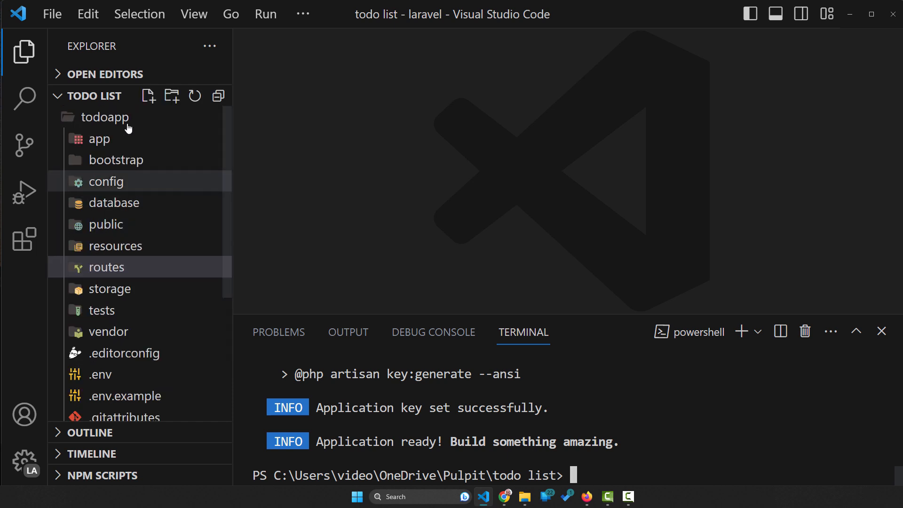
pyautogui.click(105, 118)
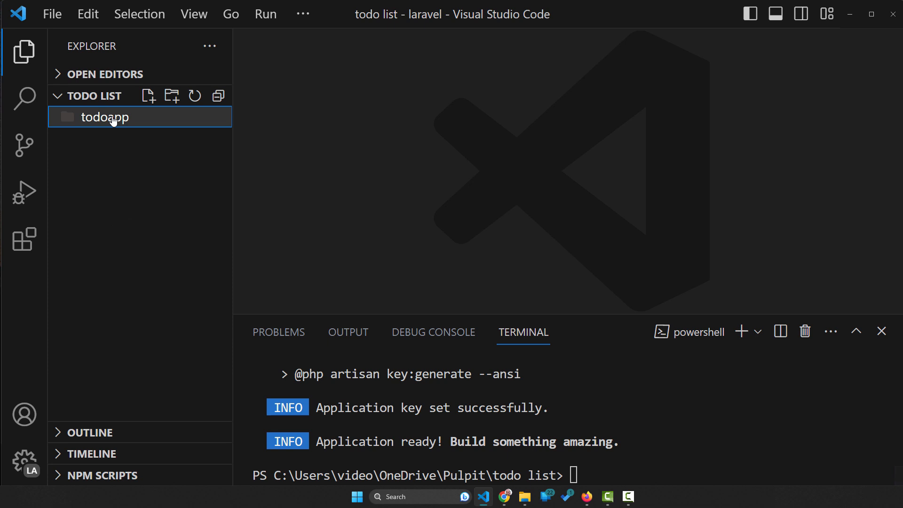
pyautogui.click(104, 117)
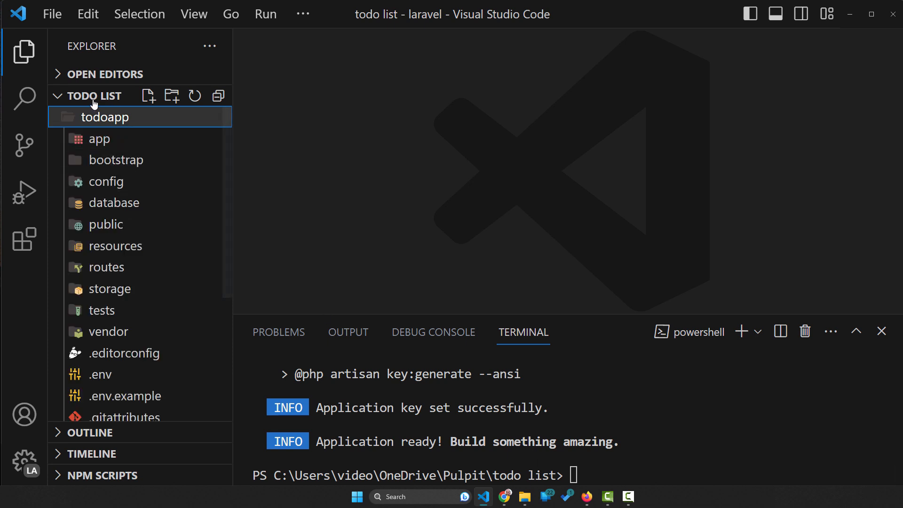
pyautogui.moveTo(284, 204)
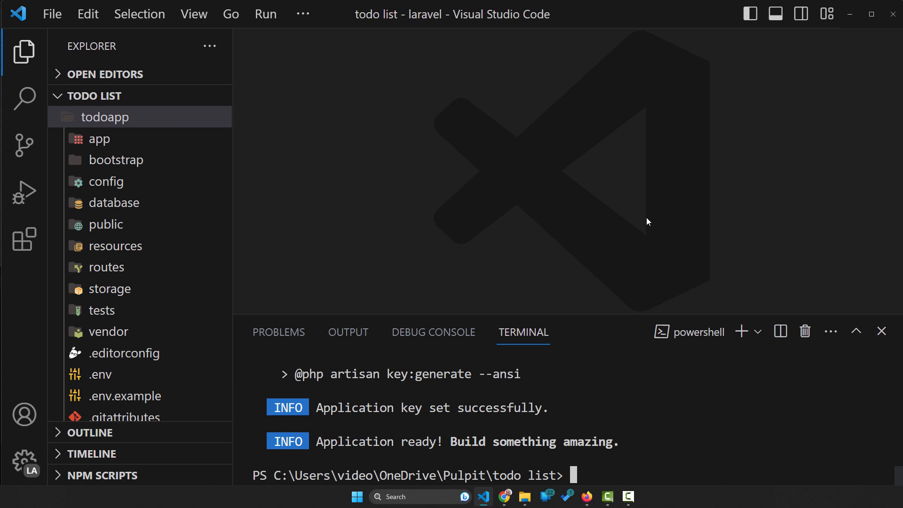
pyautogui.write('cd')
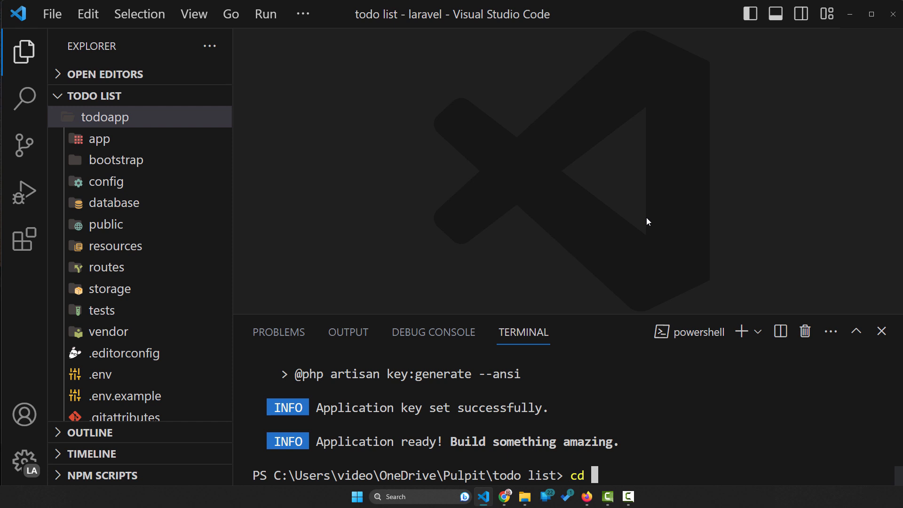
pyautogui.write('todoapp')
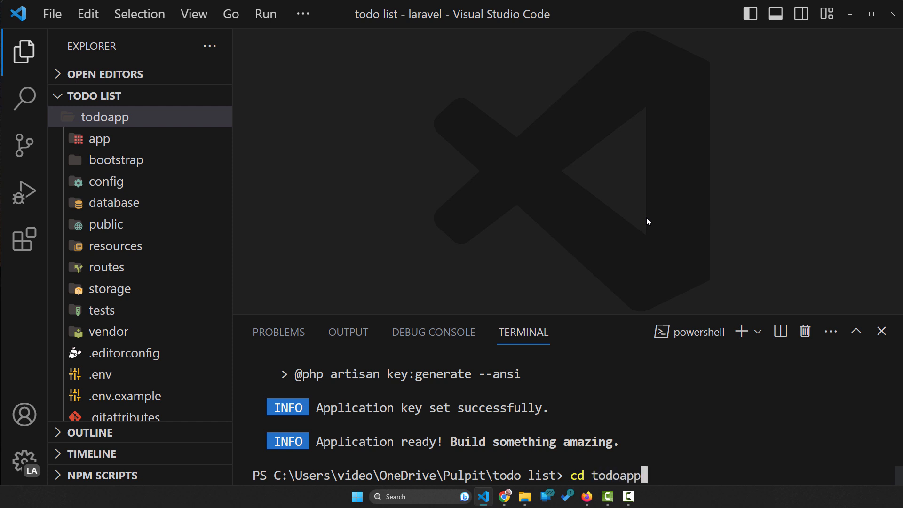
pyautogui.press('Return')
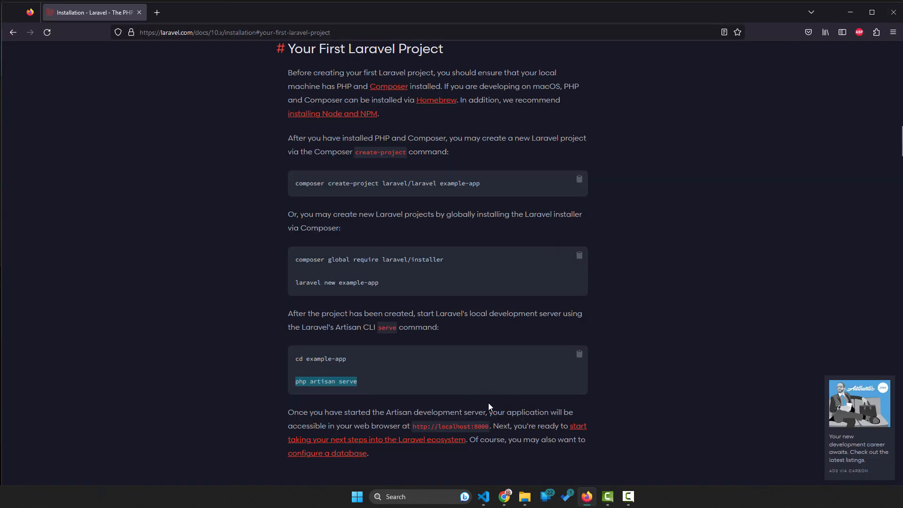
pyautogui.moveTo(545, 476)
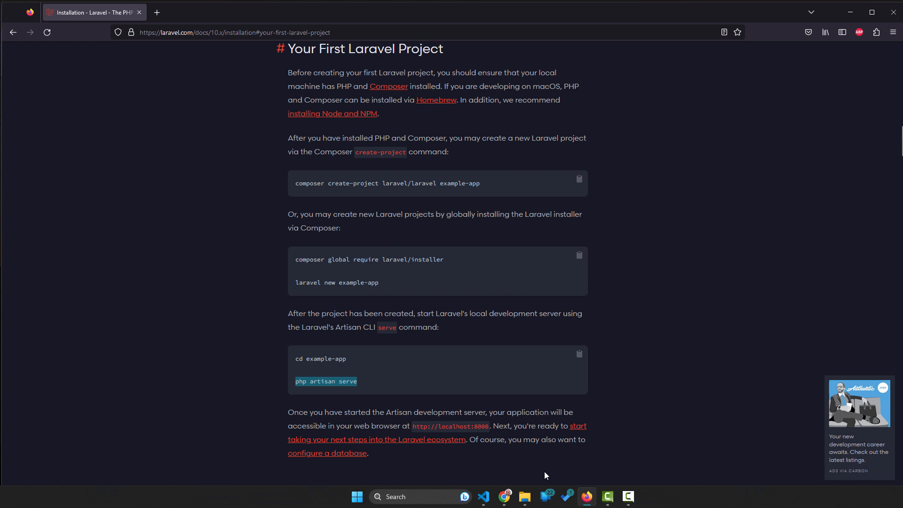
pyautogui.click(483, 497)
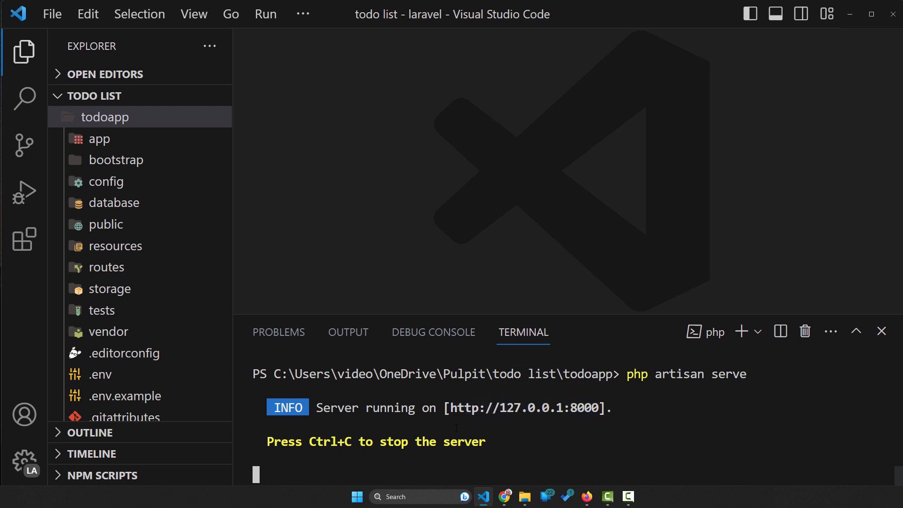
pyautogui.click(587, 496)
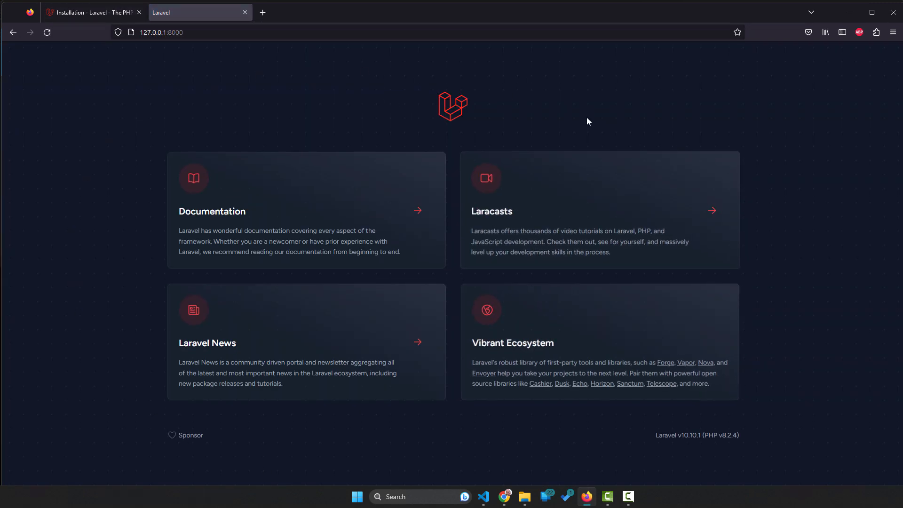
pyautogui.moveTo(417, 299)
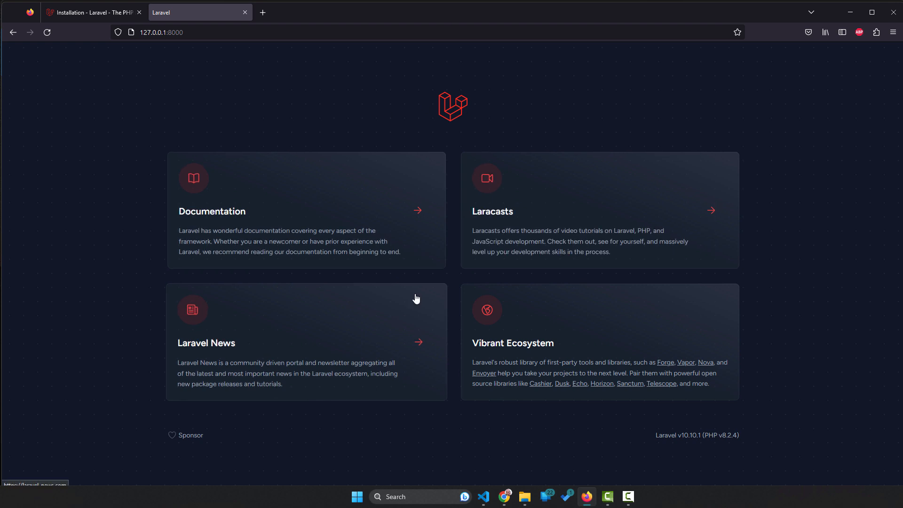
pyautogui.moveTo(683, 269)
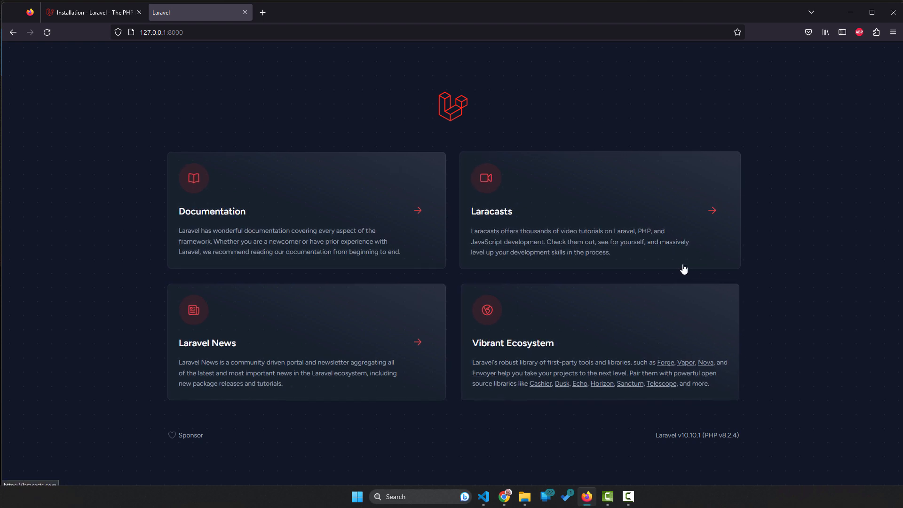
pyautogui.moveTo(469, 221)
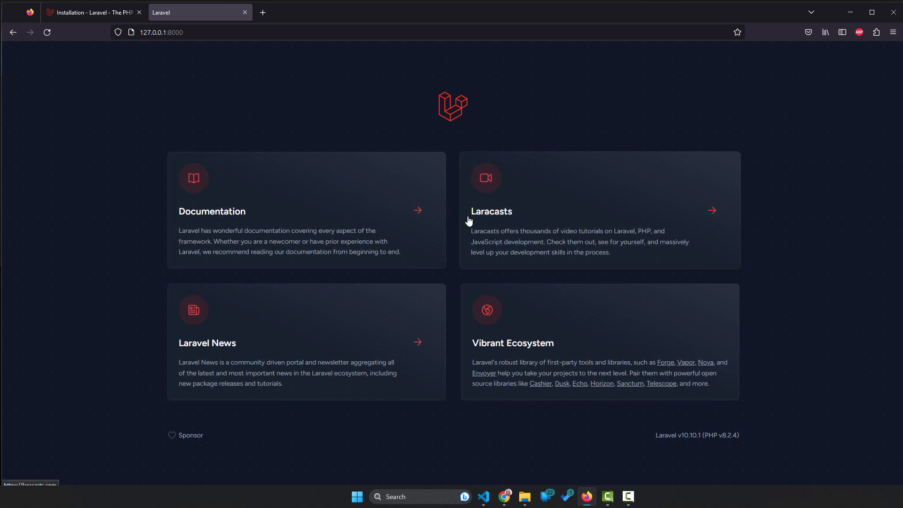
pyautogui.moveTo(687, 363)
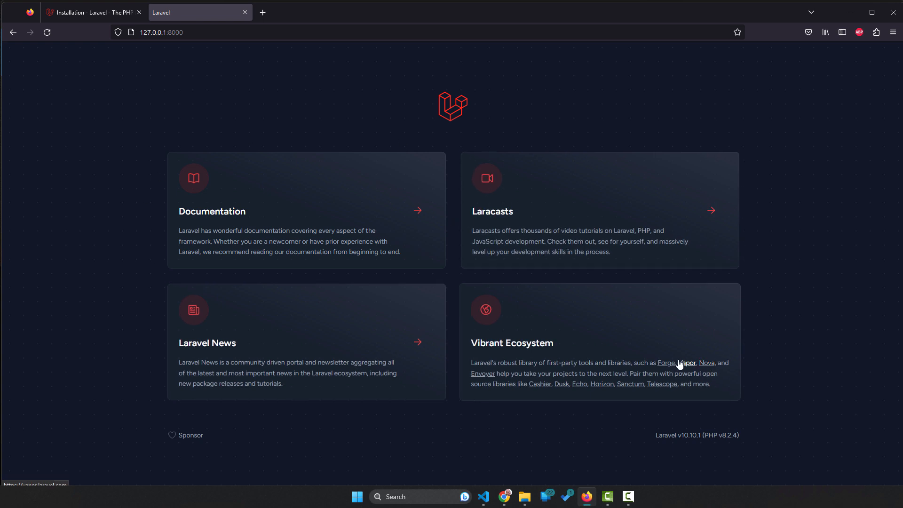
pyautogui.moveTo(192, 228)
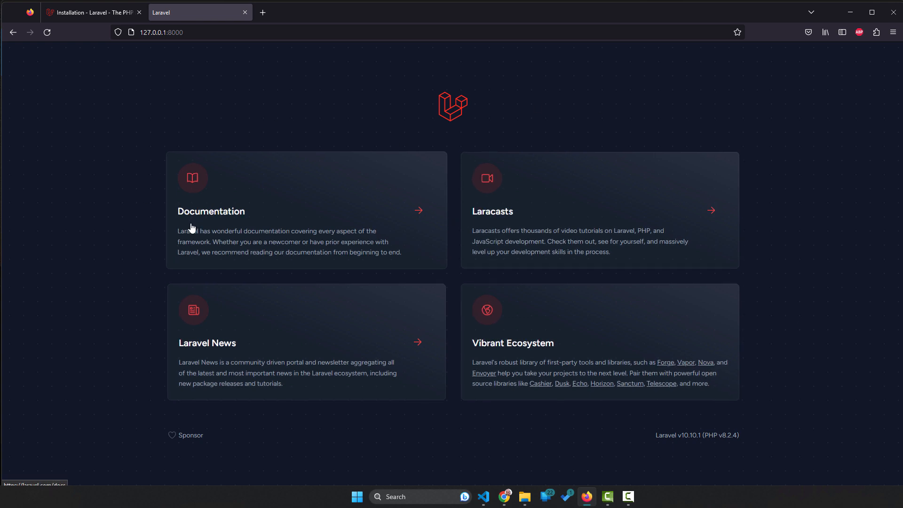
pyautogui.moveTo(340, 141)
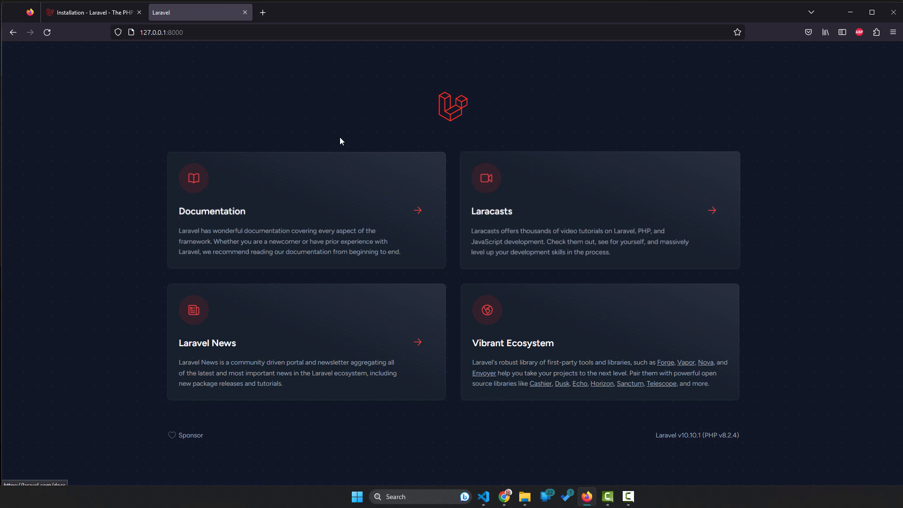
# After viewing the 127.0.0.1:8000 welcome page, switch back to the Installation - Laravel tab
pyautogui.click(92, 12)
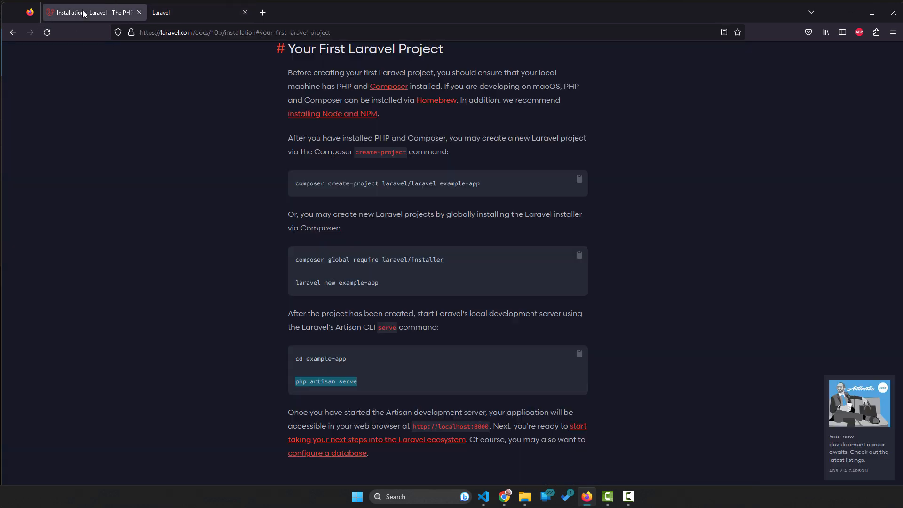
# Stop php artisan serve in the terminal and reselect the serve command in the docs
pyautogui.click(482, 497)
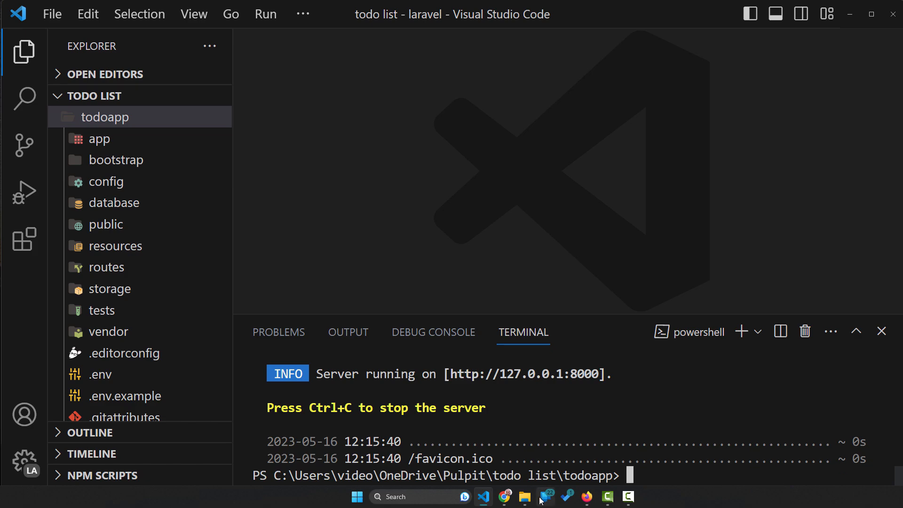
pyautogui.click(587, 497)
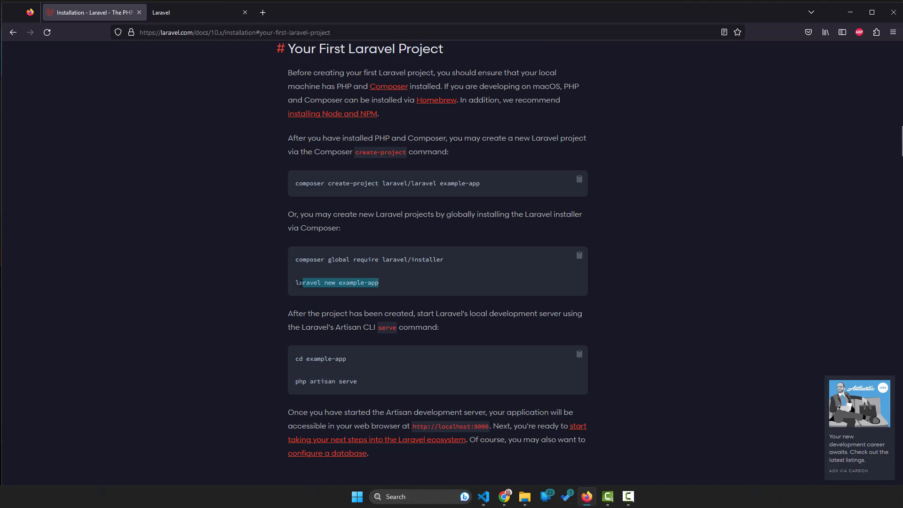
pyautogui.doubleClick(326, 381)
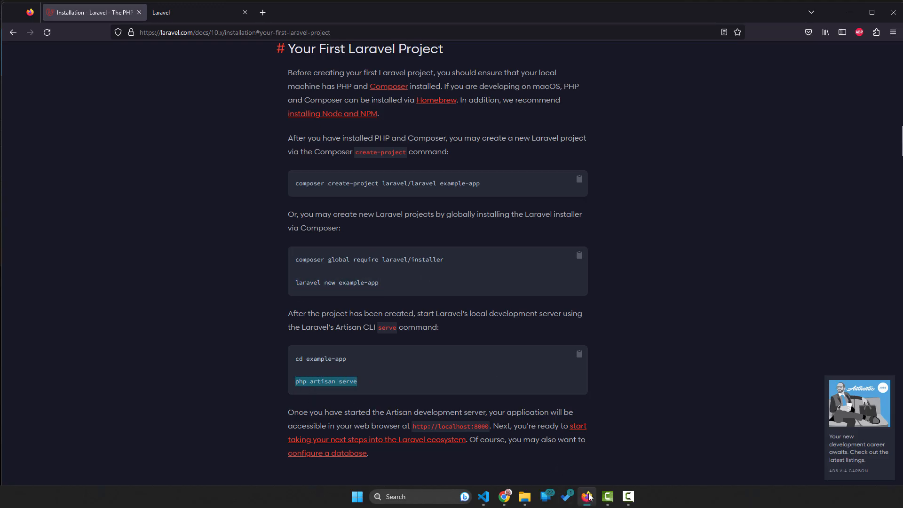
pyautogui.click(482, 497)
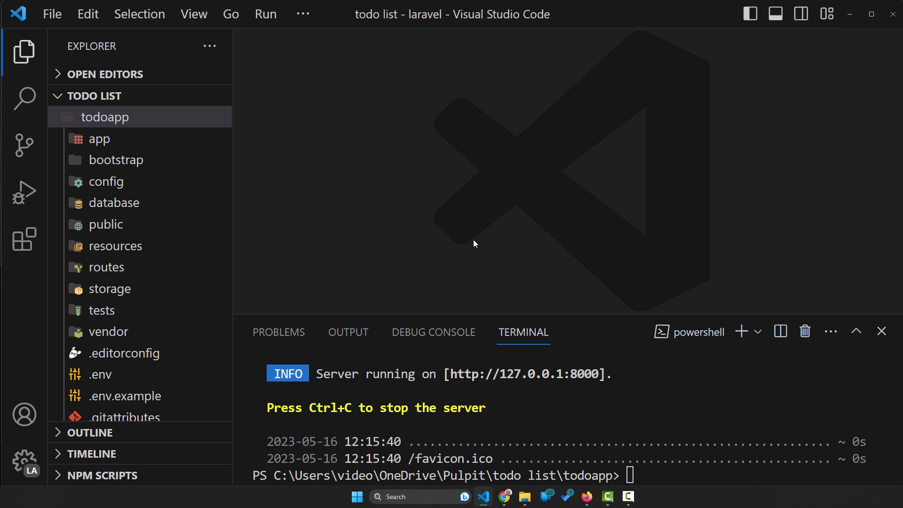
pyautogui.moveTo(495, 242)
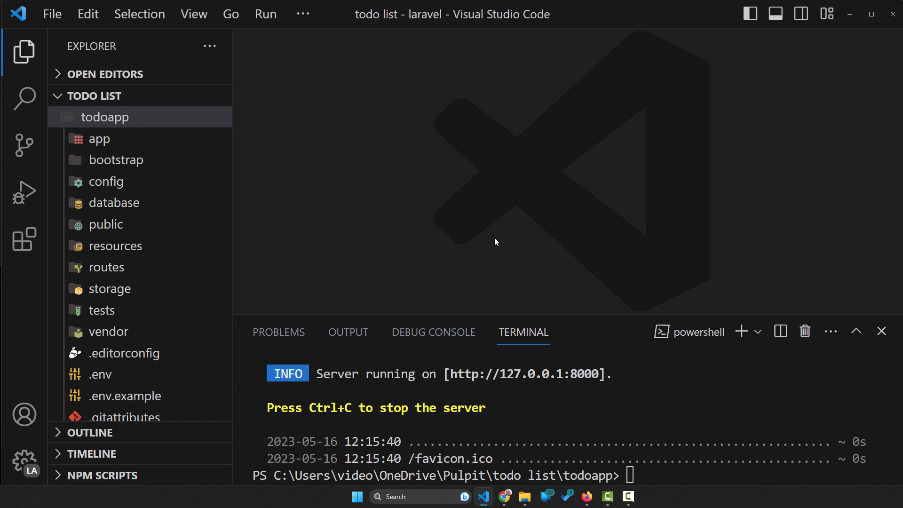
pyautogui.moveTo(23, 192)
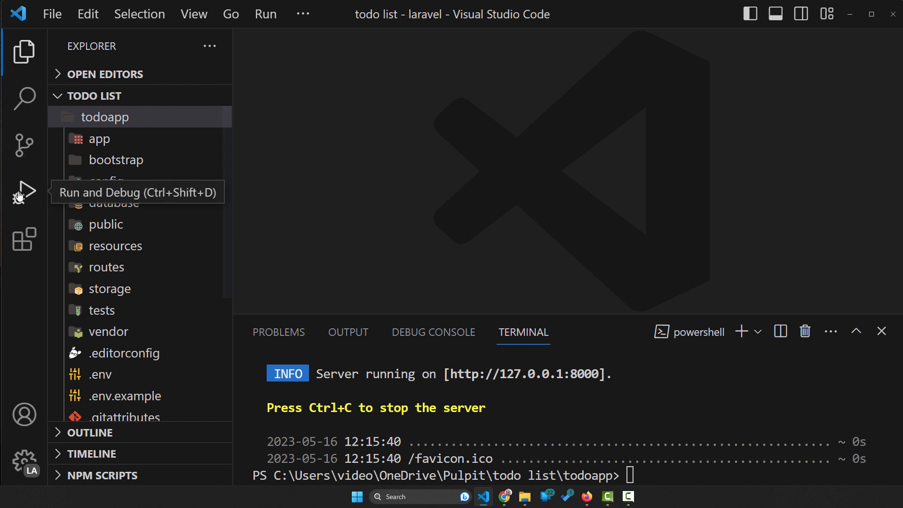
# Open the Extensions panel listing the 19 installed and recommended extensions
pyautogui.click(23, 239)
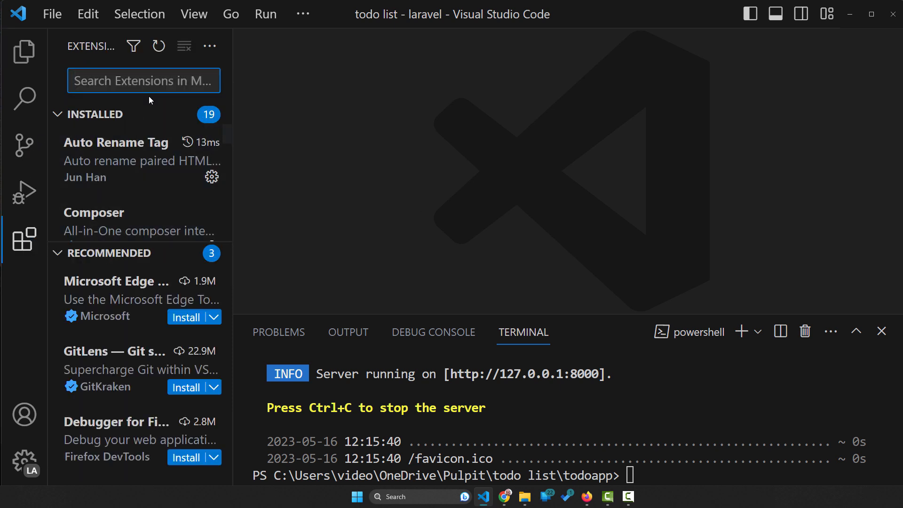
# Search extensions for 'artistan', view Laravel Artisan's details, and open the Command Palette
pyautogui.write('artistan')
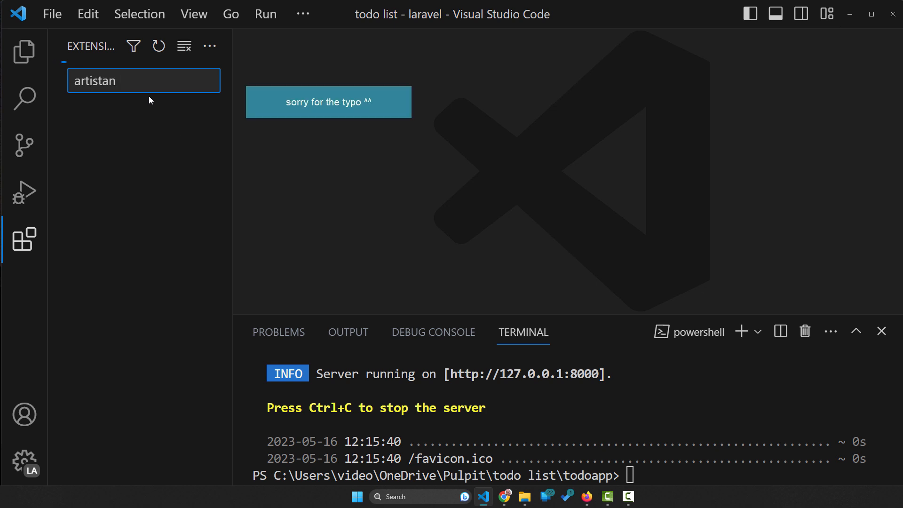
pyautogui.moveTo(23, 146)
pyautogui.write('laravel')
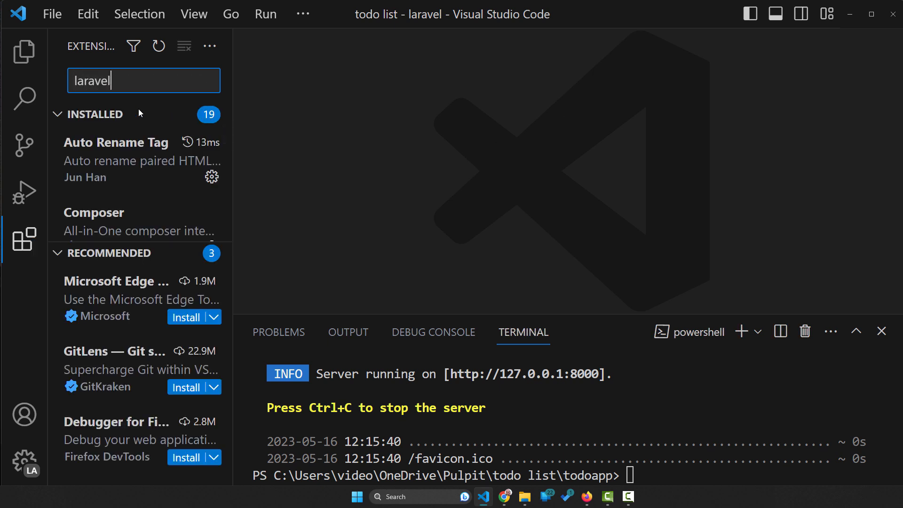
pyautogui.scroll(-3)
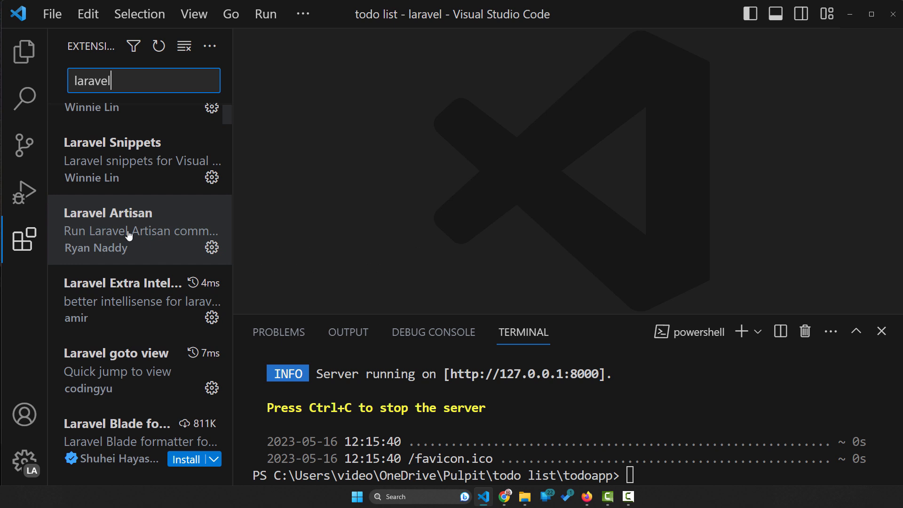
pyautogui.click(140, 230)
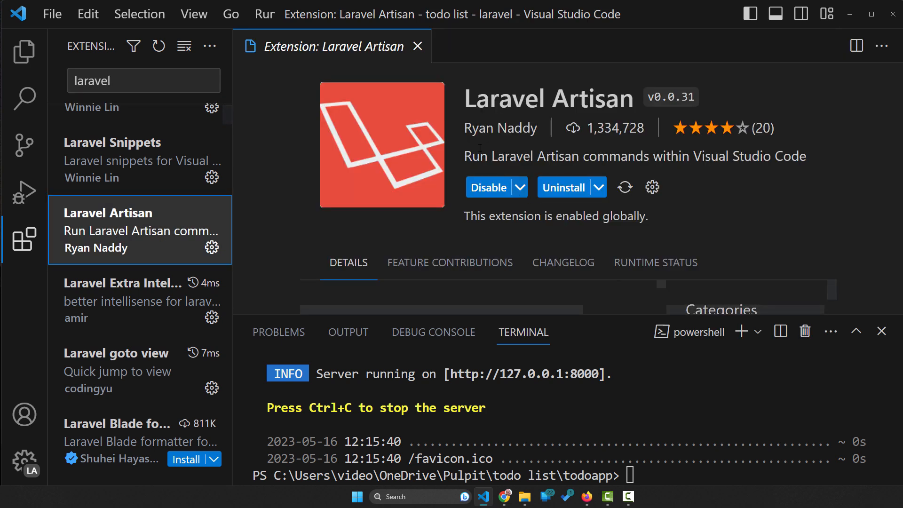
pyautogui.click(417, 46)
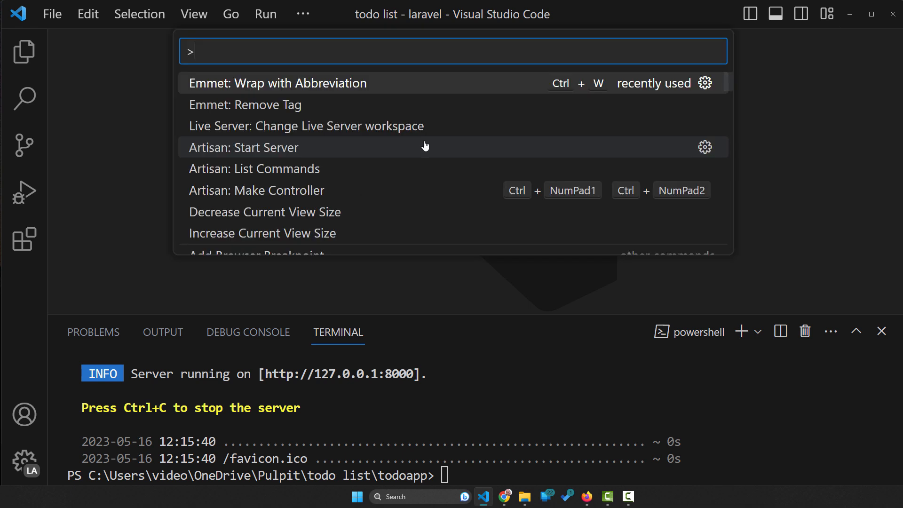
# Filter the Command Palette with 'artisan:' to list commands like Start Server and Make Controller
pyautogui.write('a')
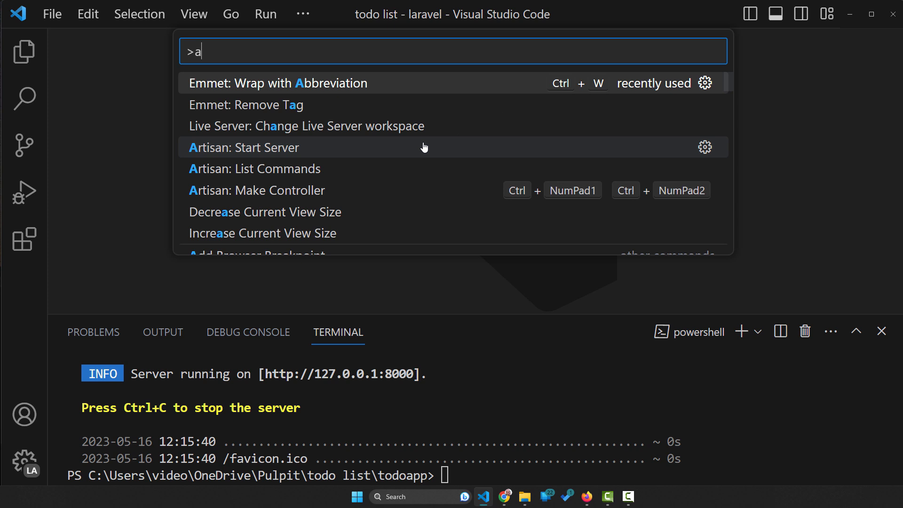
pyautogui.write('rtisan')
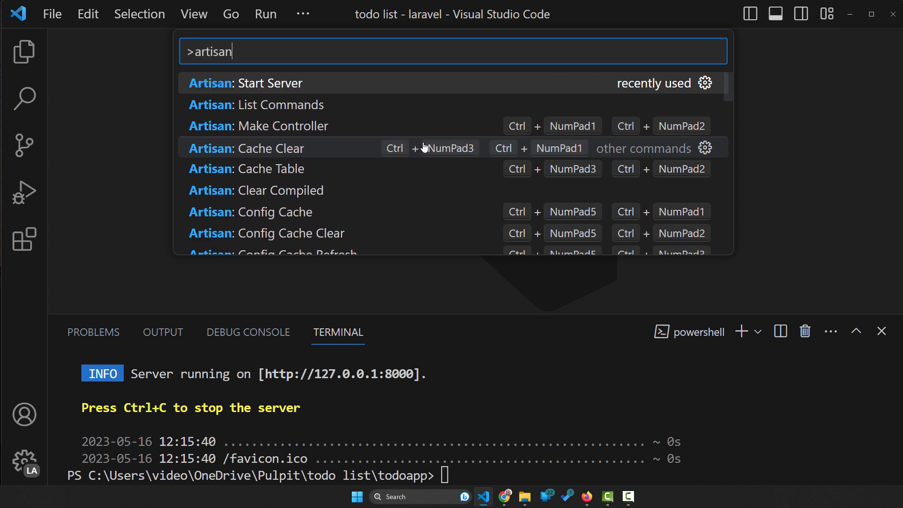
pyautogui.write(':')
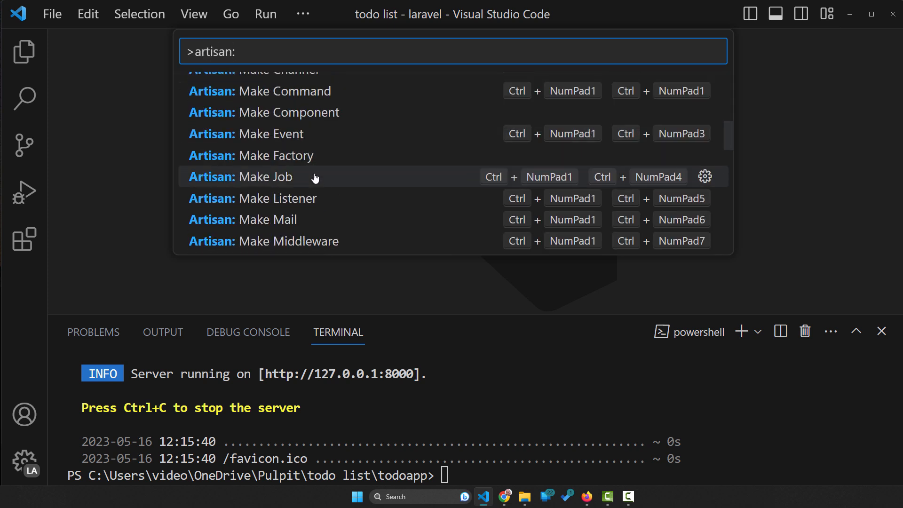
pyautogui.scroll(-3)
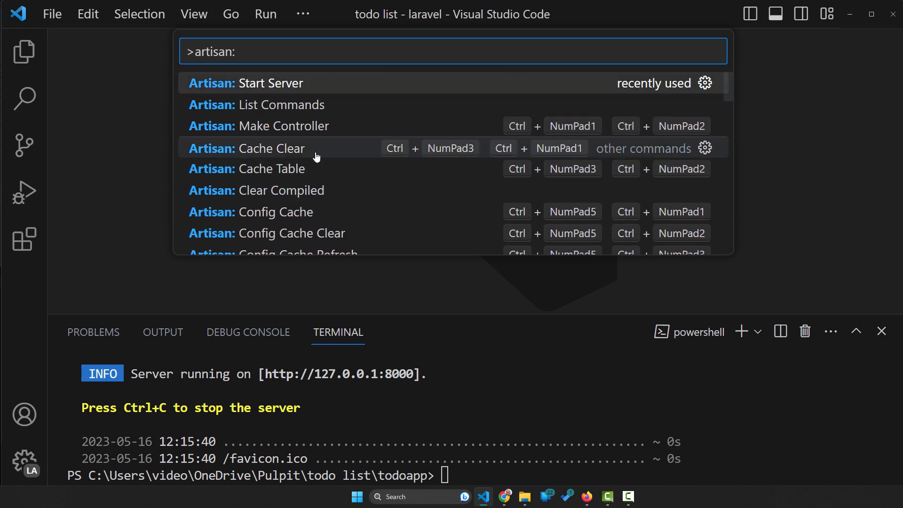
pyautogui.moveTo(314, 233)
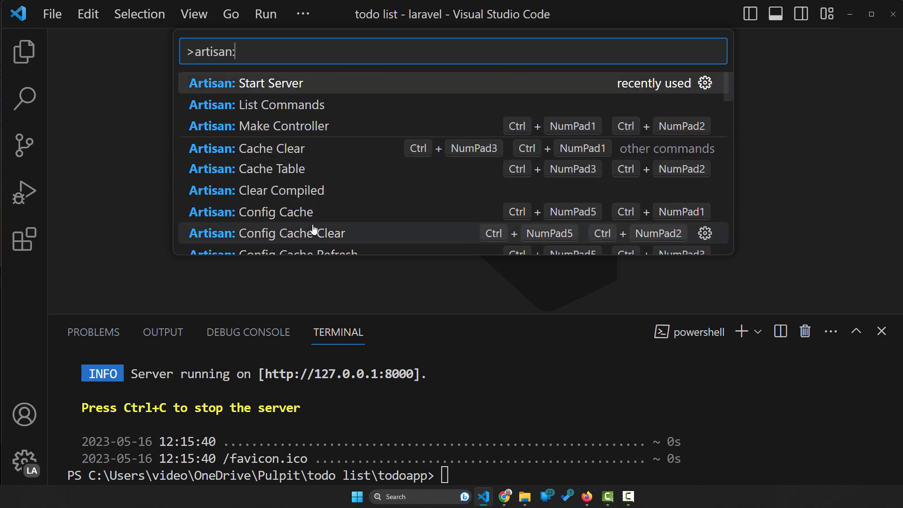
pyautogui.moveTo(383, 91)
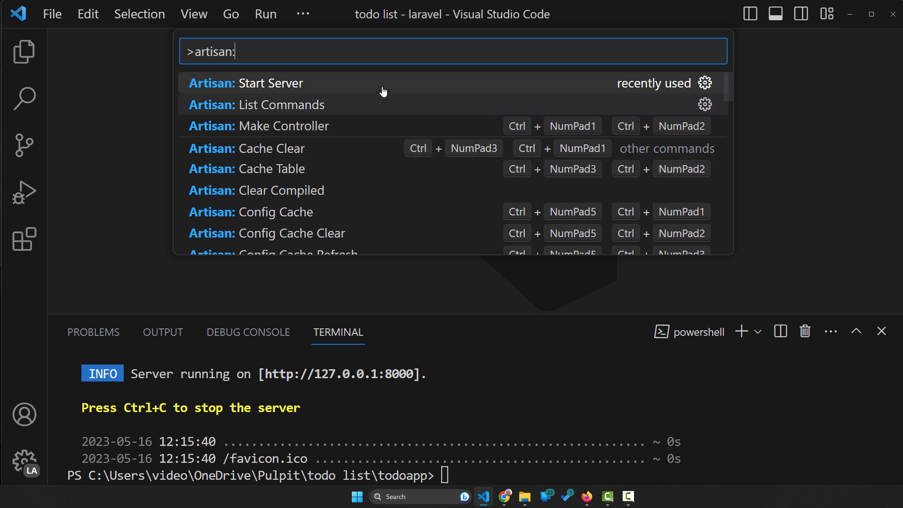
pyautogui.moveTo(272, 89)
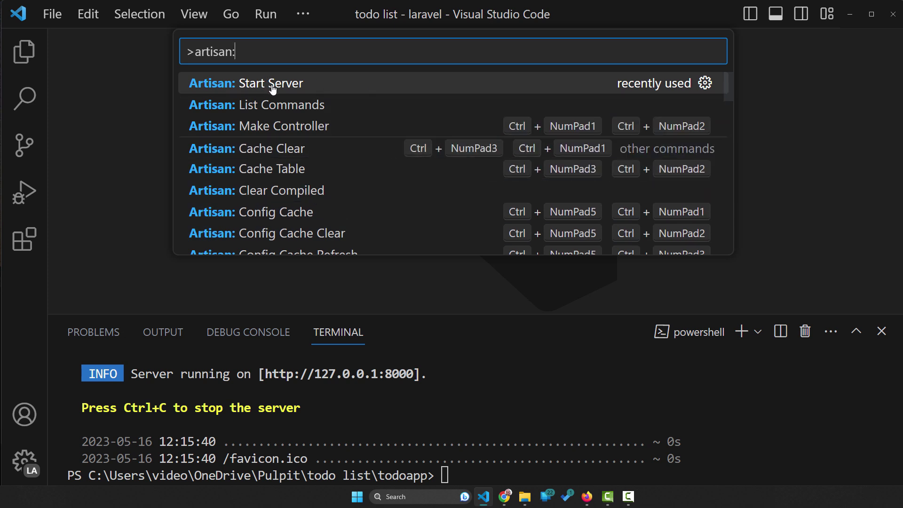
# Run Artisan: Start Server to serve the app at localhost:8000, then switch to Firefox
pyautogui.click(246, 83)
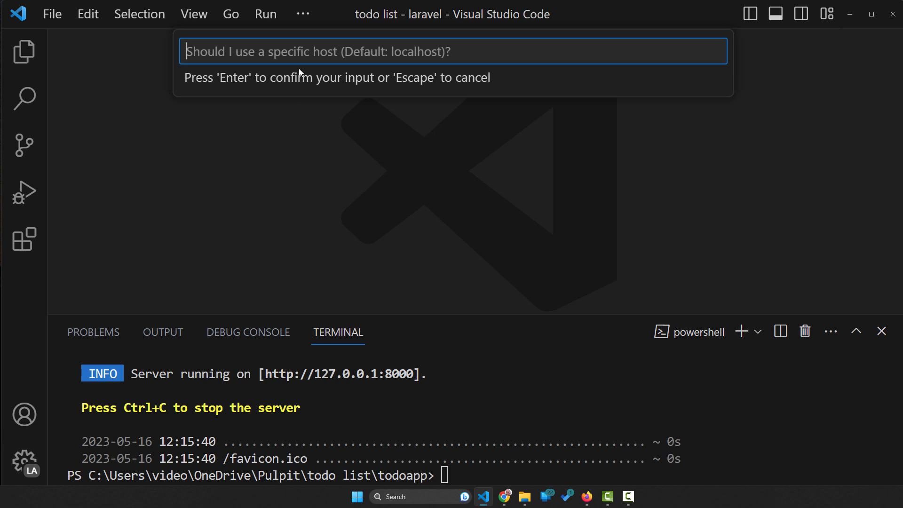
pyautogui.moveTo(320, 81)
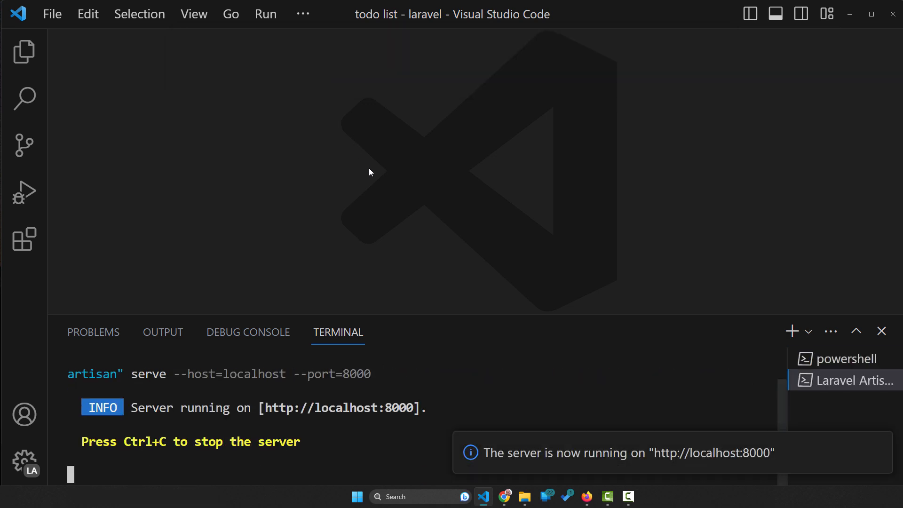
pyautogui.moveTo(382, 193)
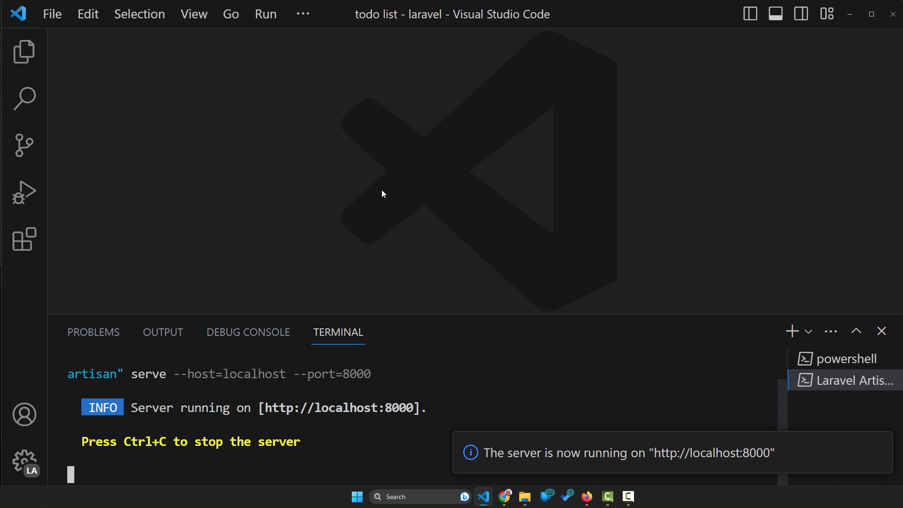
pyautogui.moveTo(485, 187)
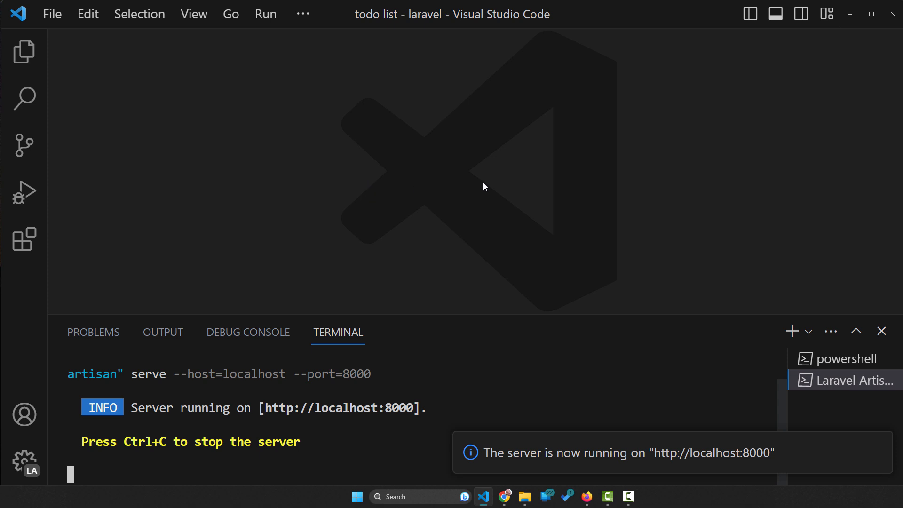
pyautogui.moveTo(325, 40)
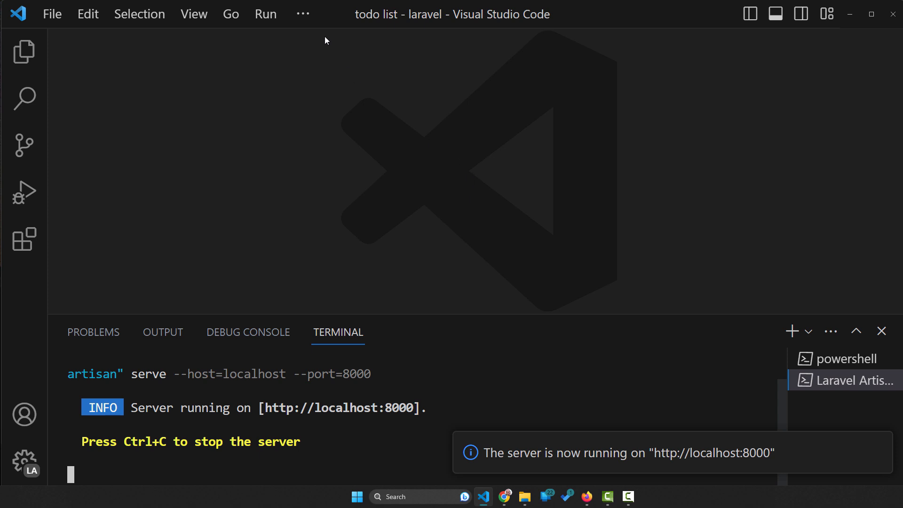
pyautogui.moveTo(290, 100)
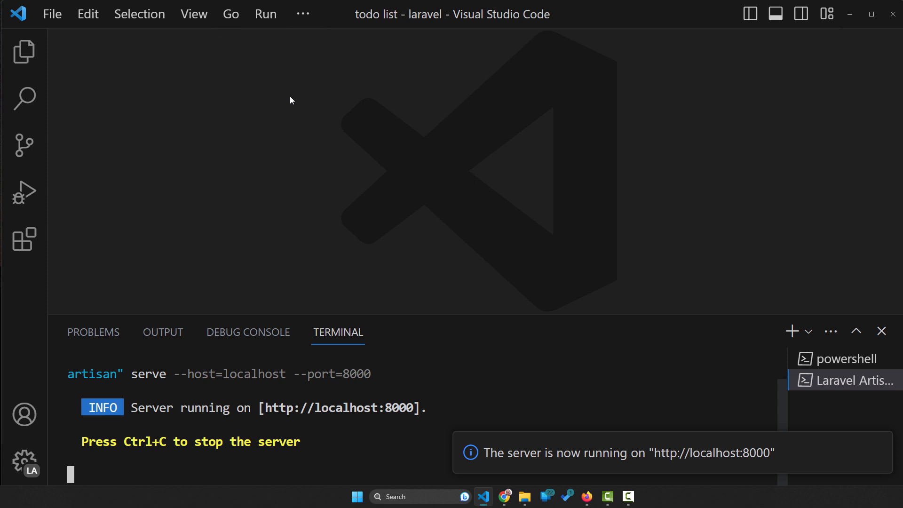
pyautogui.moveTo(349, 287)
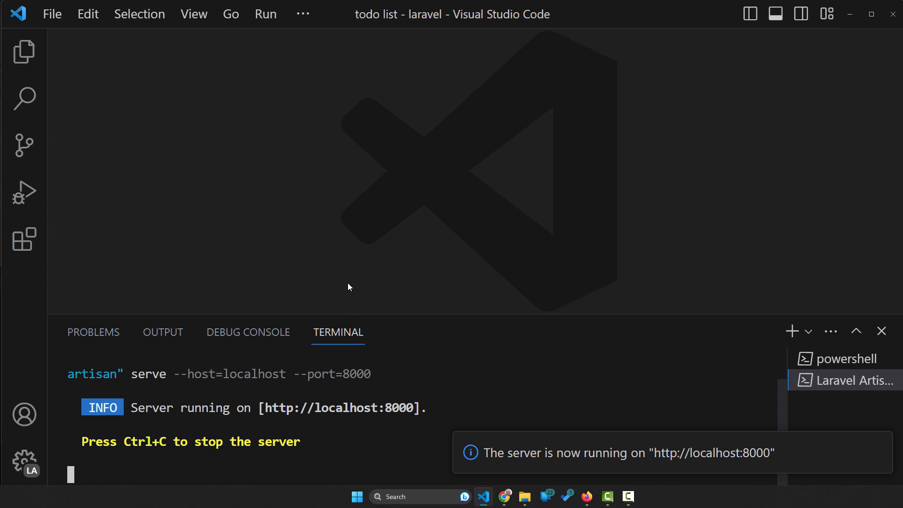
pyautogui.moveTo(535, 291)
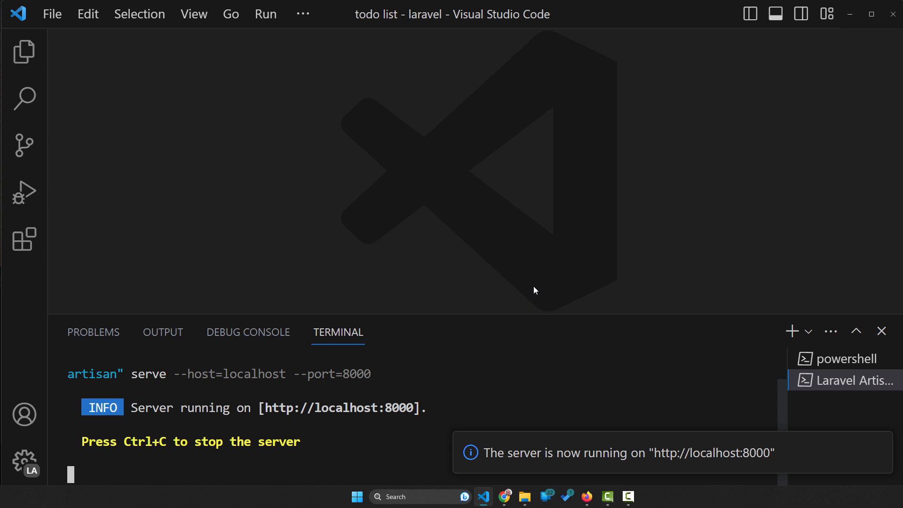
pyautogui.click(587, 497)
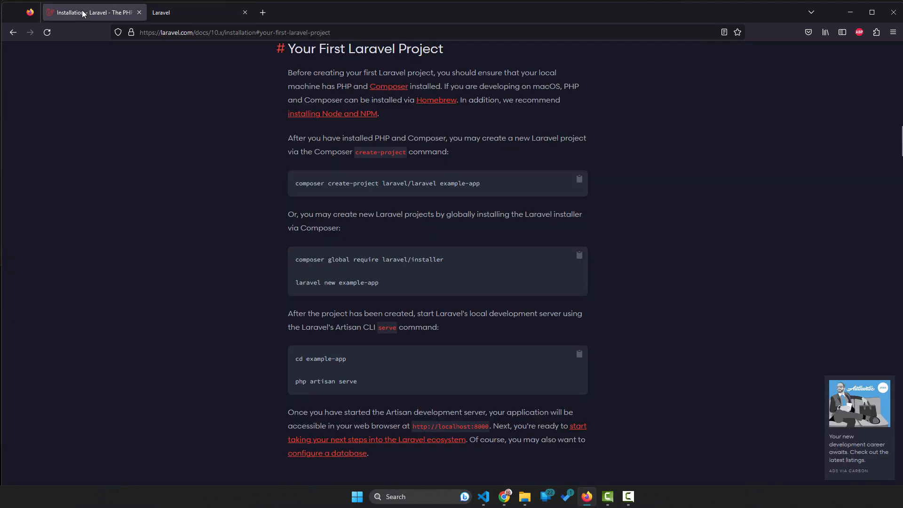
pyautogui.doubleClick(326, 382)
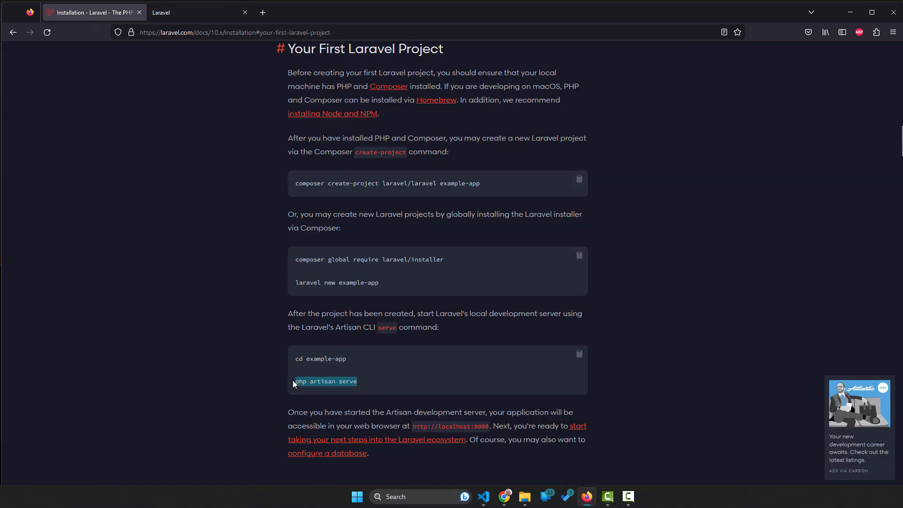
pyautogui.click(364, 387)
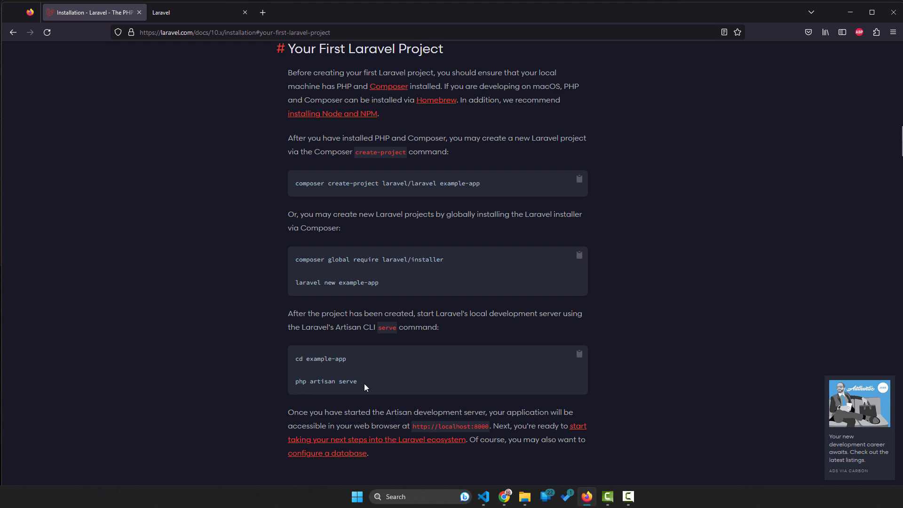
pyautogui.moveTo(294, 390)
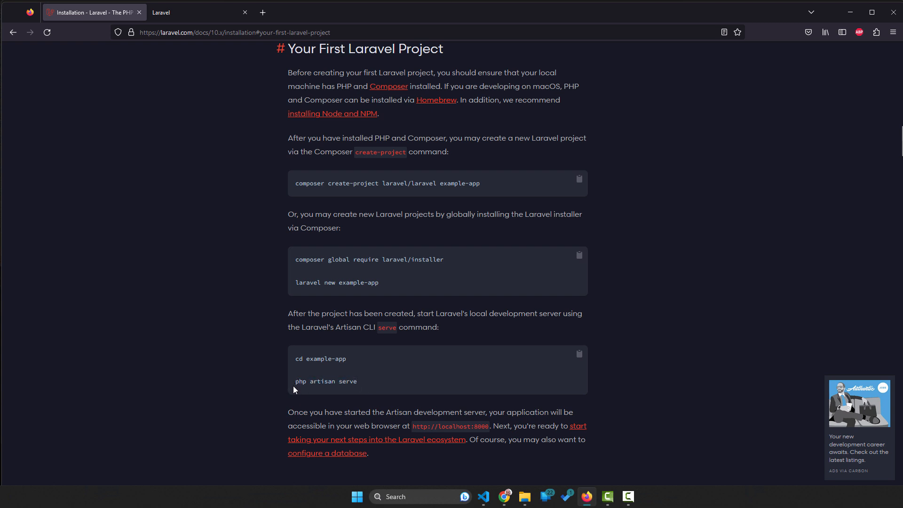
pyautogui.click(199, 13)
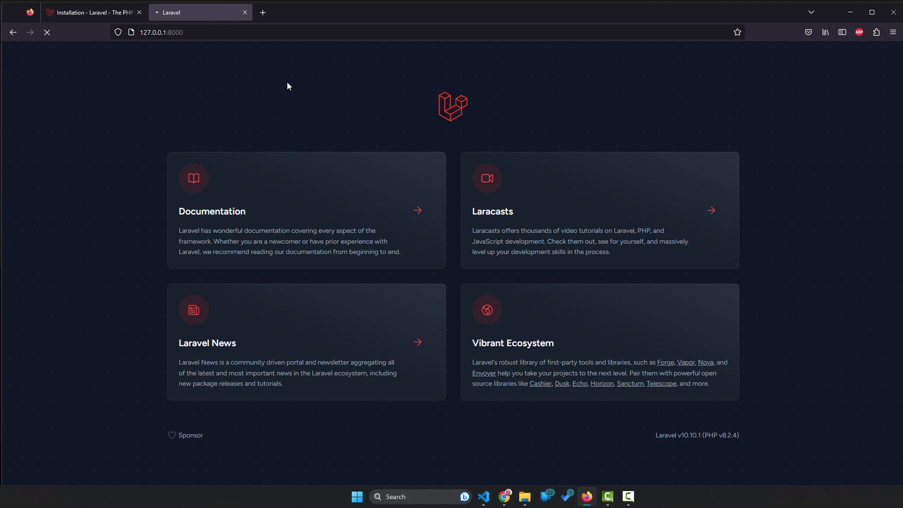
pyautogui.moveTo(593, 65)
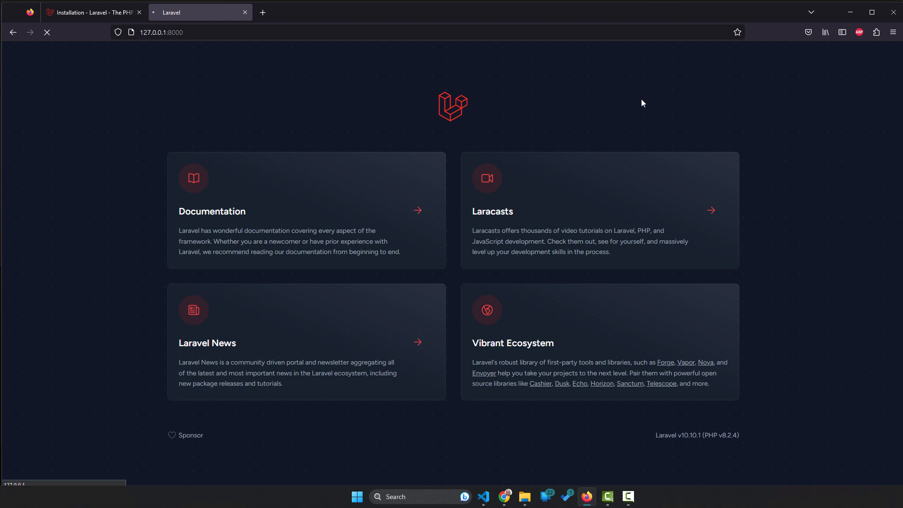
# Return to the VS Code terminal showing the Artisan server running at localhost:8000
pyautogui.click(482, 497)
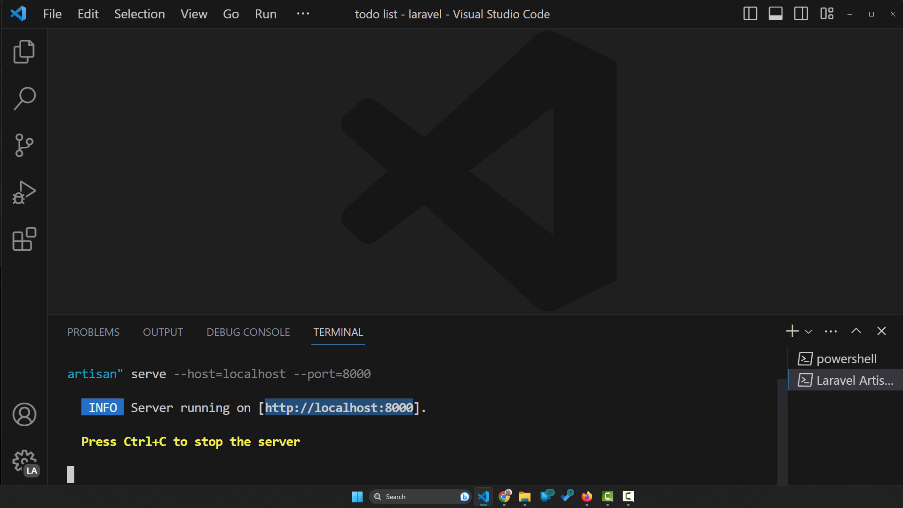
# Open localhost:8000 in Firefox to load the todoapp's Laravel welcome page
pyautogui.click(587, 497)
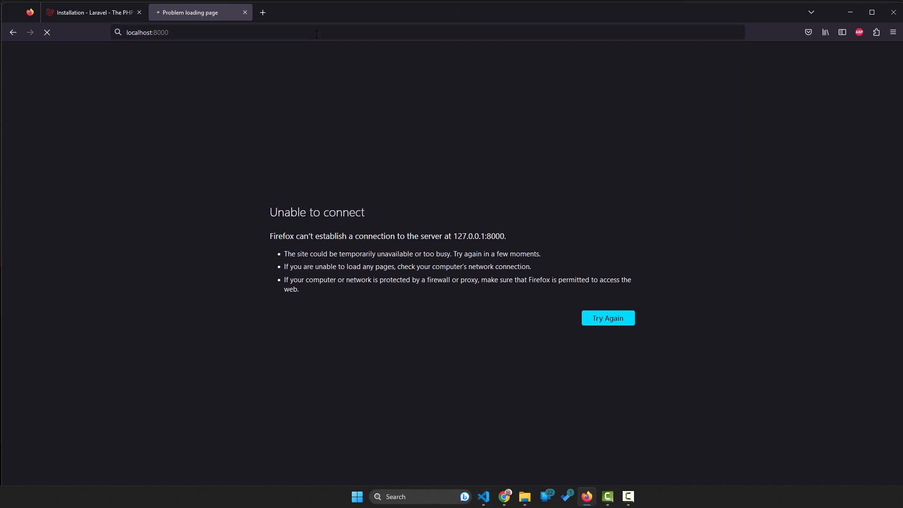
pyautogui.click(607, 318)
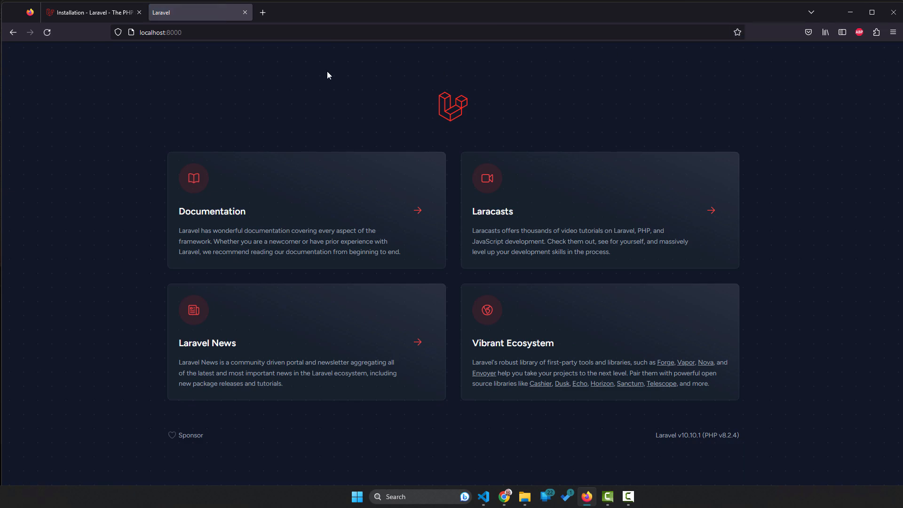
pyautogui.moveTo(580, 80)
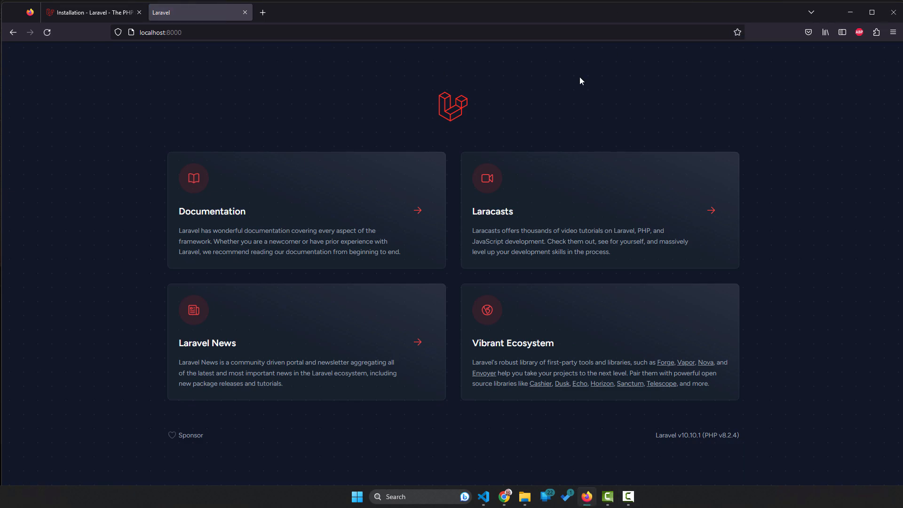
pyautogui.moveTo(585, 99)
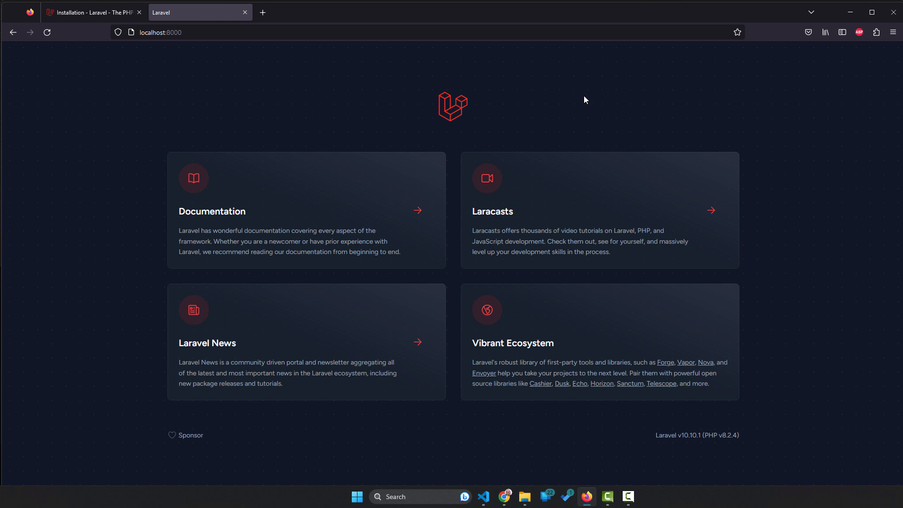
pyautogui.moveTo(601, 66)
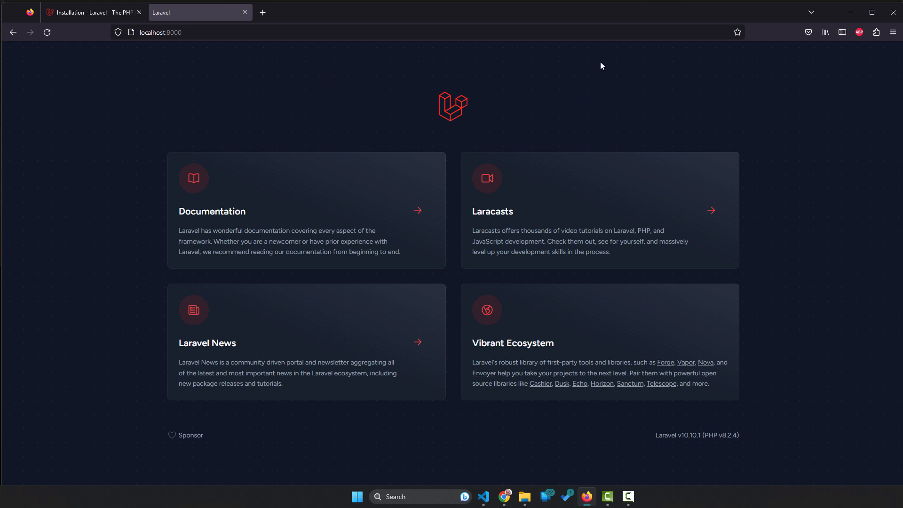